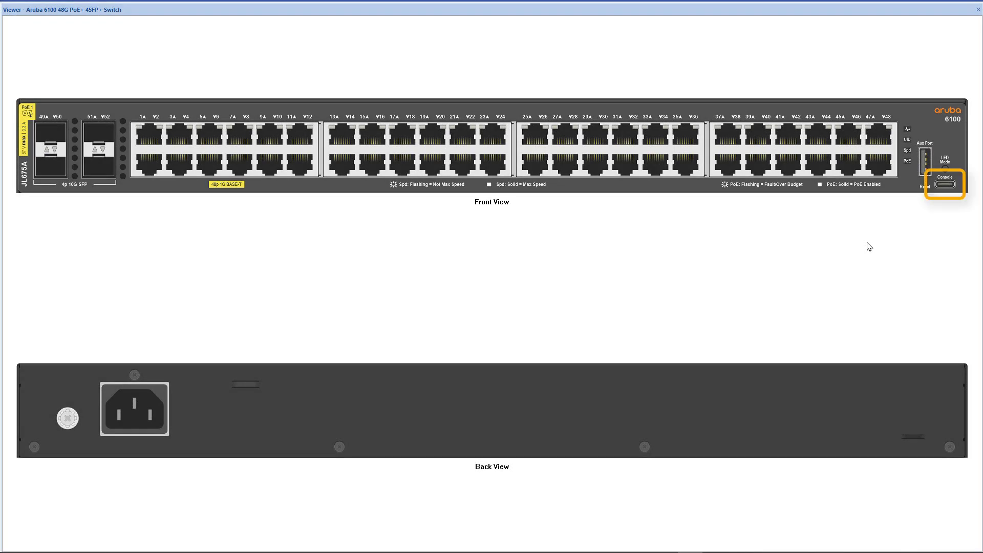
{"action": "mouse_move", "coordinate": [945, 203]}
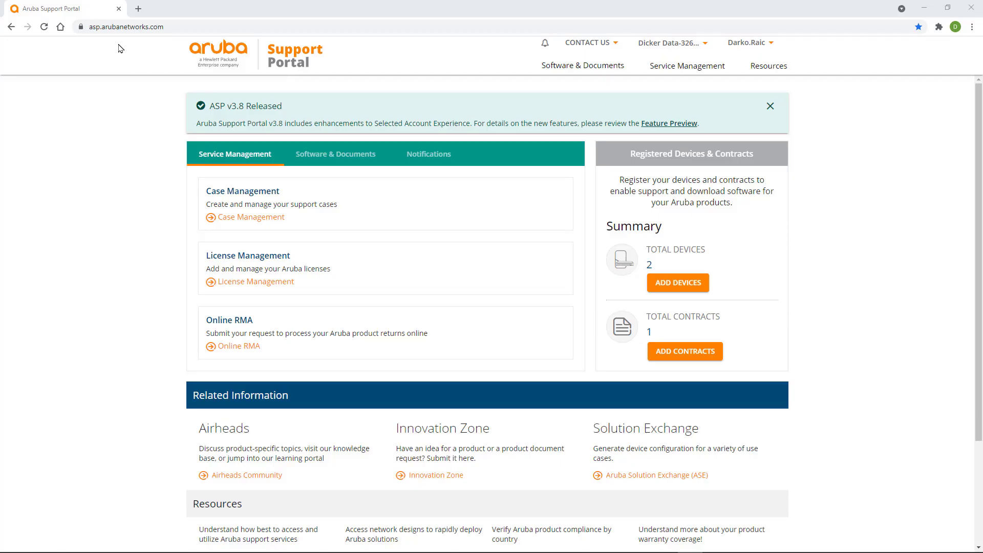
{"action": "mouse_move", "coordinate": [581, 65]}
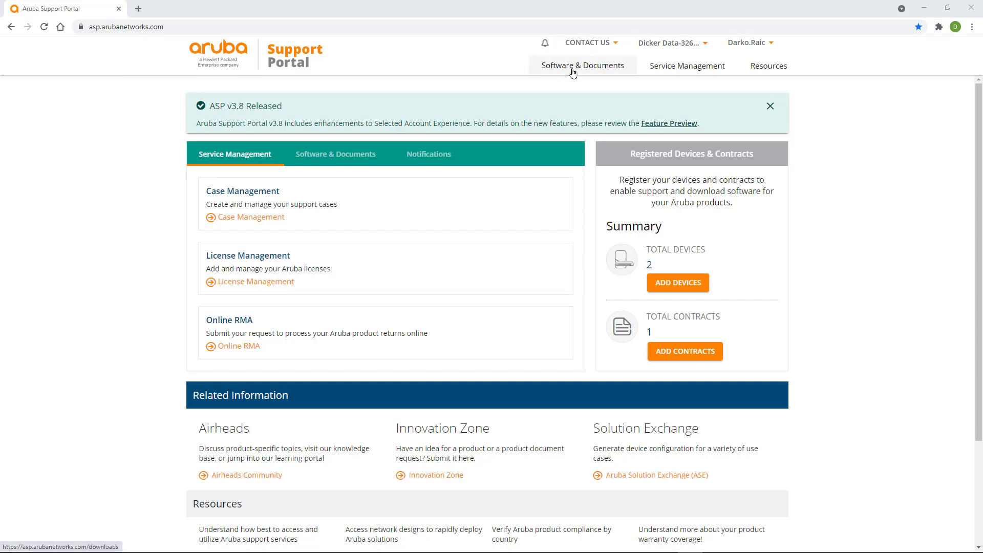
Go to Software & Documents, then expand Ports (COM & LPT) in Device Manager to find the switch on COM5
{"action": "left_click", "coordinate": [582, 66]}
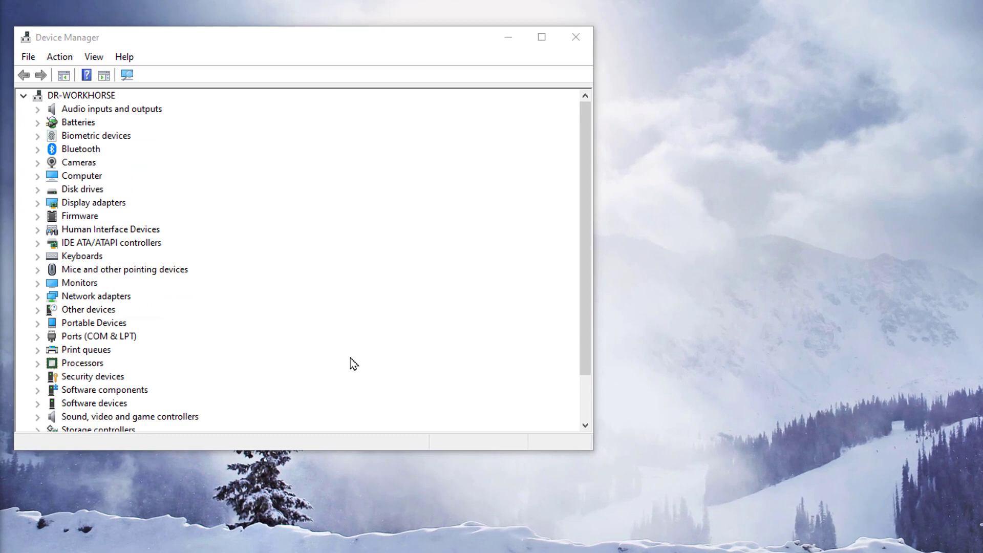
{"action": "left_click", "coordinate": [38, 336]}
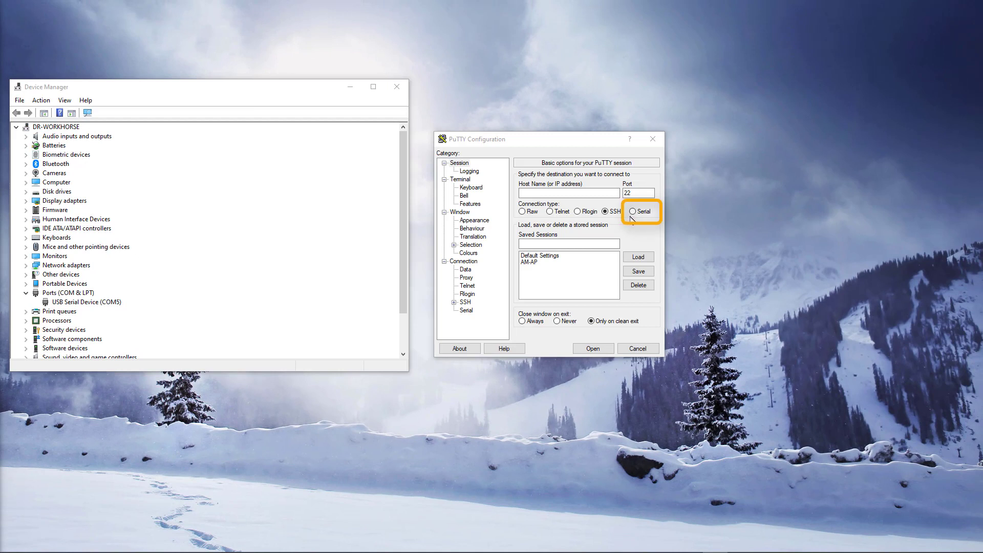
Start a serial console session on COM5 at 115200 baud to reach the 6100 login prompt
{"action": "left_click", "coordinate": [632, 211]}
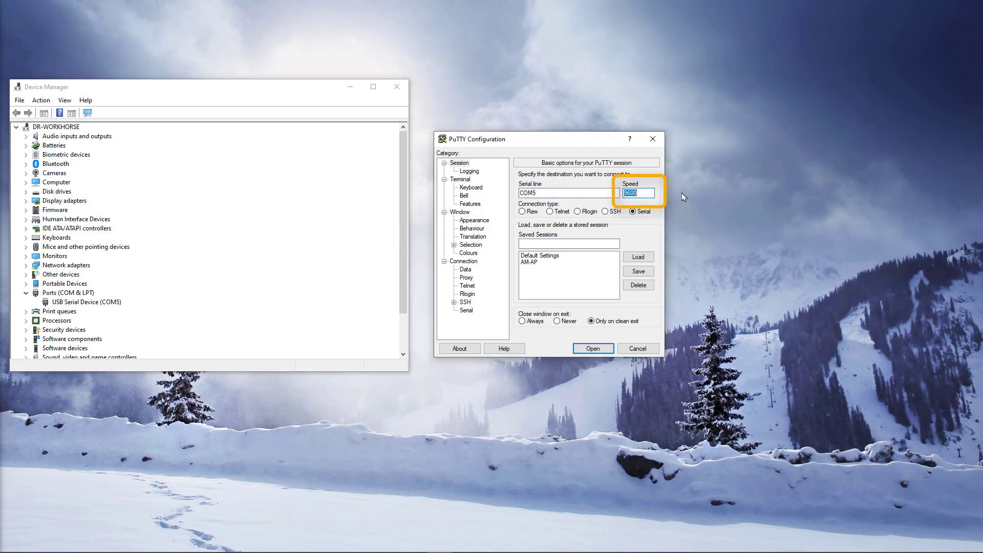
{"action": "type", "text": "115200"}
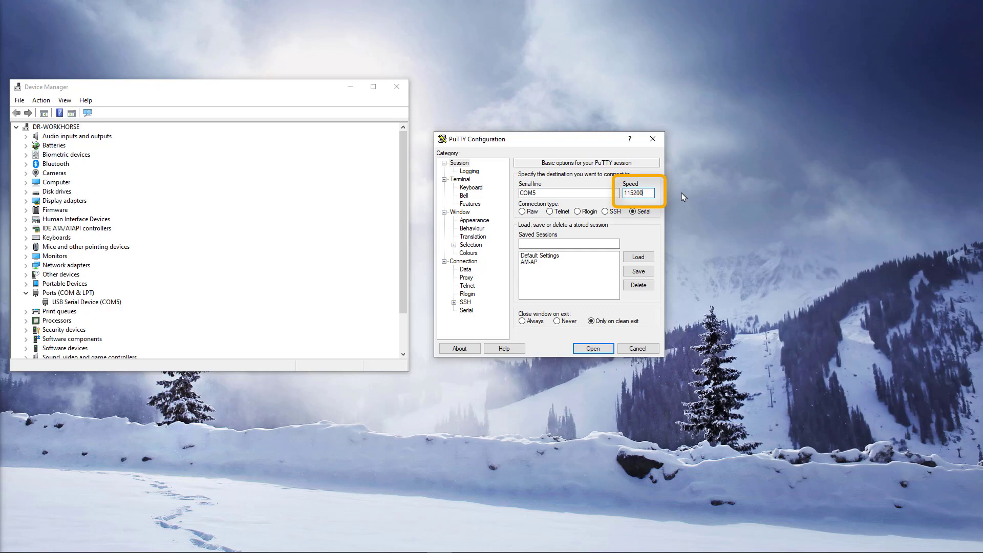
{"action": "left_click", "coordinate": [591, 348]}
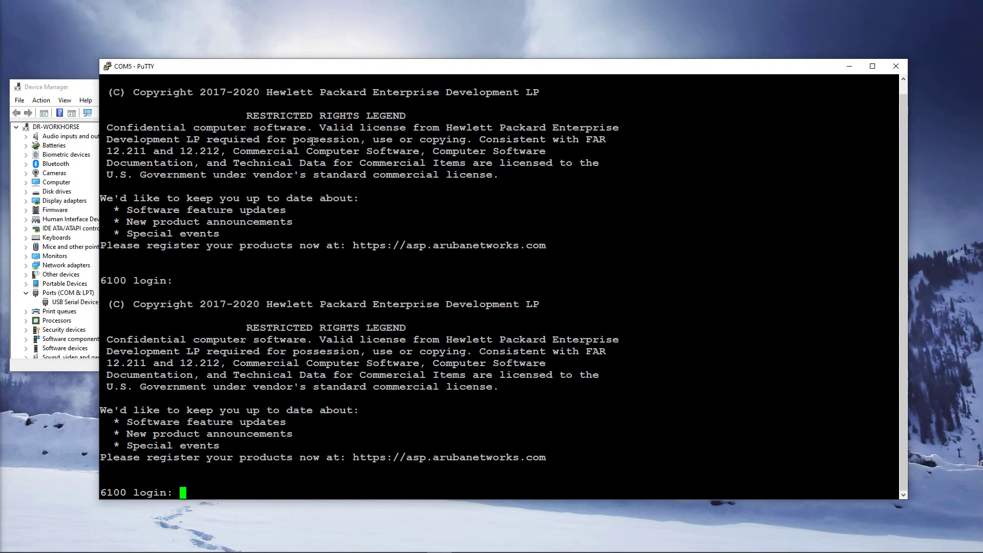
Log in as admin with a blank password, set a new password, and begin listing the running config
{"action": "type", "text": "admin"}
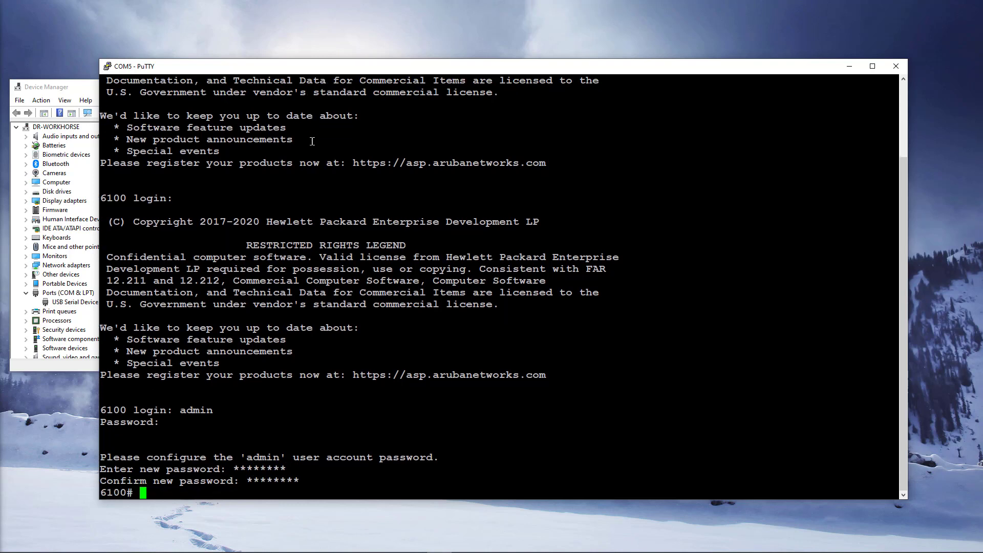
{"action": "type", "text": "sh run"}
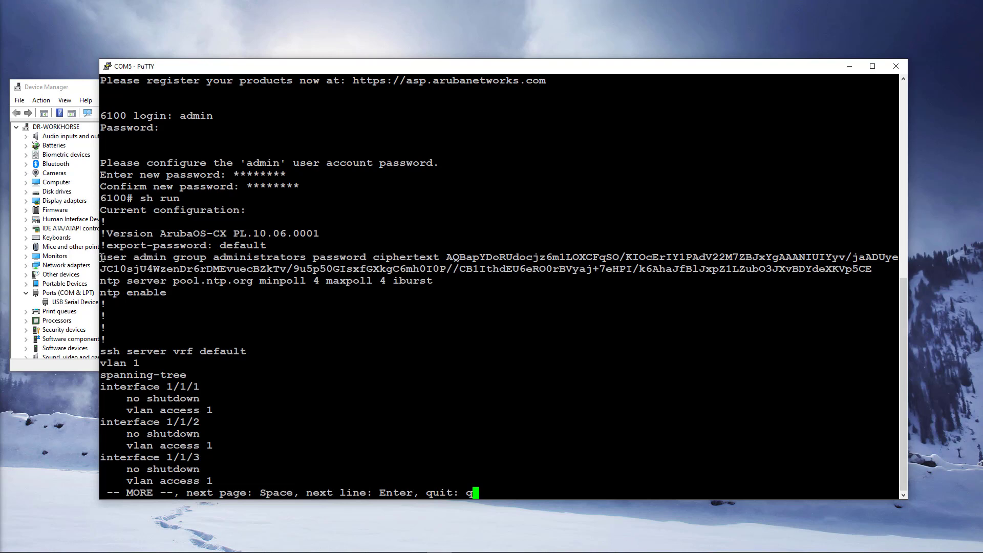
Highlight the NTP server lines, the ssh server line and interface 1/1/1 in the running config
{"action": "left_click_drag", "start_coordinate": [100, 256], "coordinate": [366, 256]}
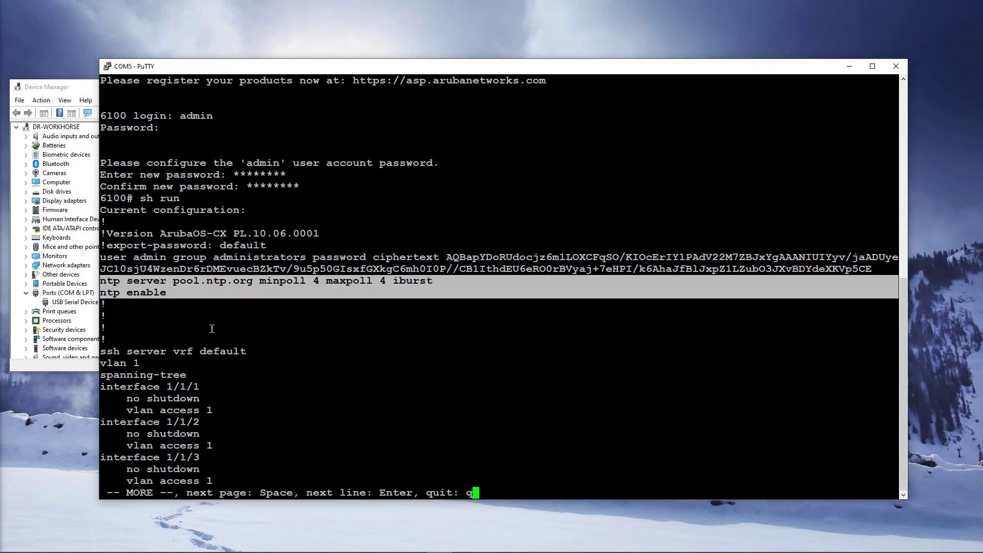
{"action": "mouse_move", "coordinate": [107, 344]}
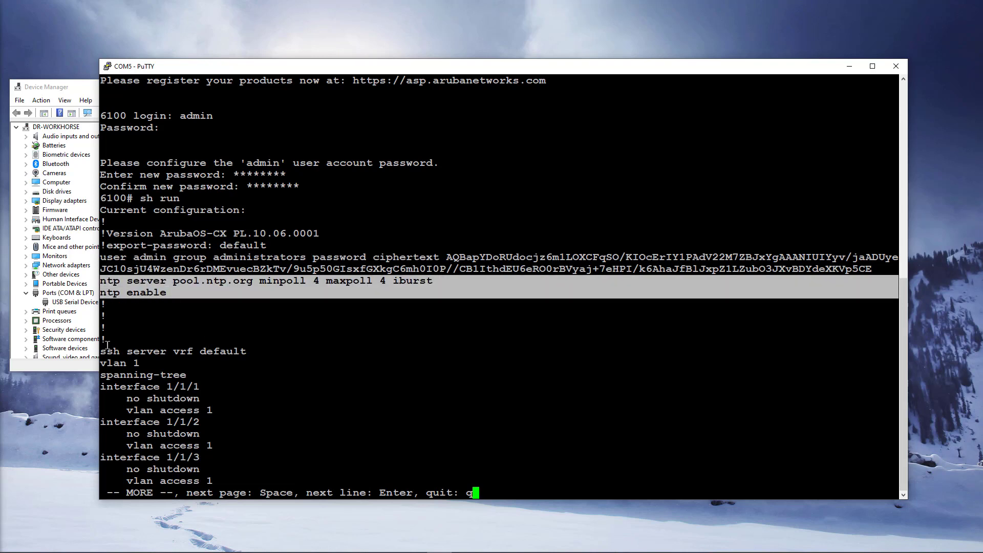
{"action": "double_click", "coordinate": [135, 350]}
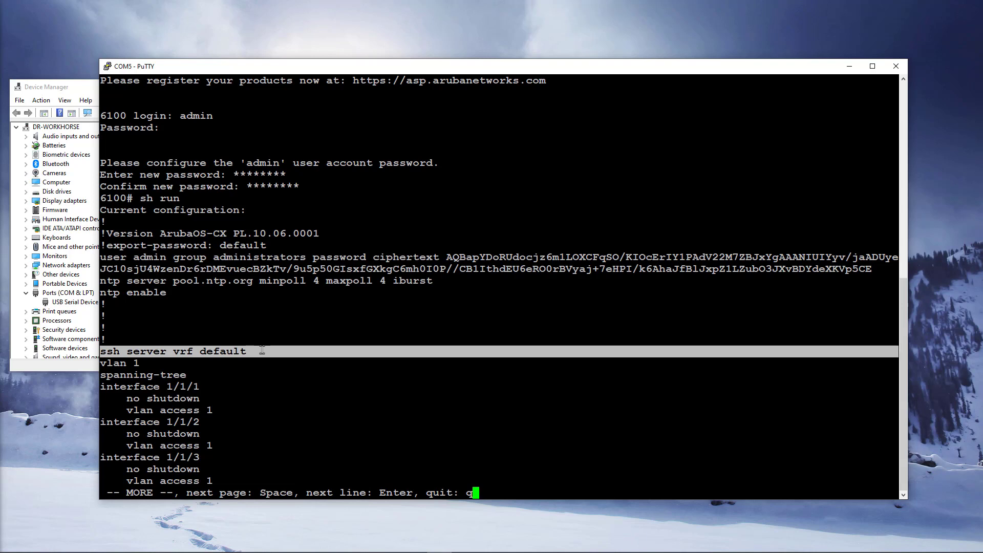
{"action": "mouse_move", "coordinate": [236, 370]}
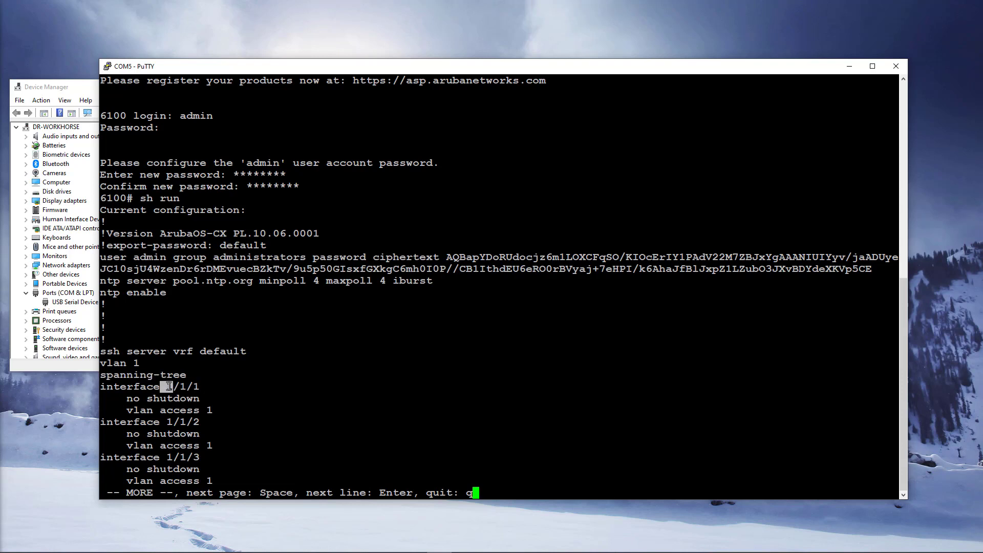
{"action": "double_click", "coordinate": [180, 386]}
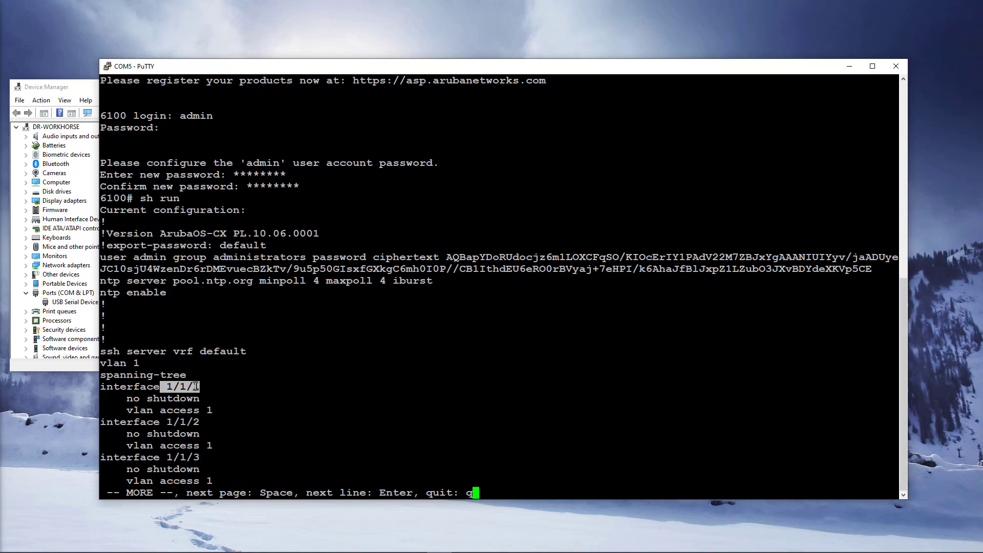
{"action": "mouse_move", "coordinate": [279, 392]}
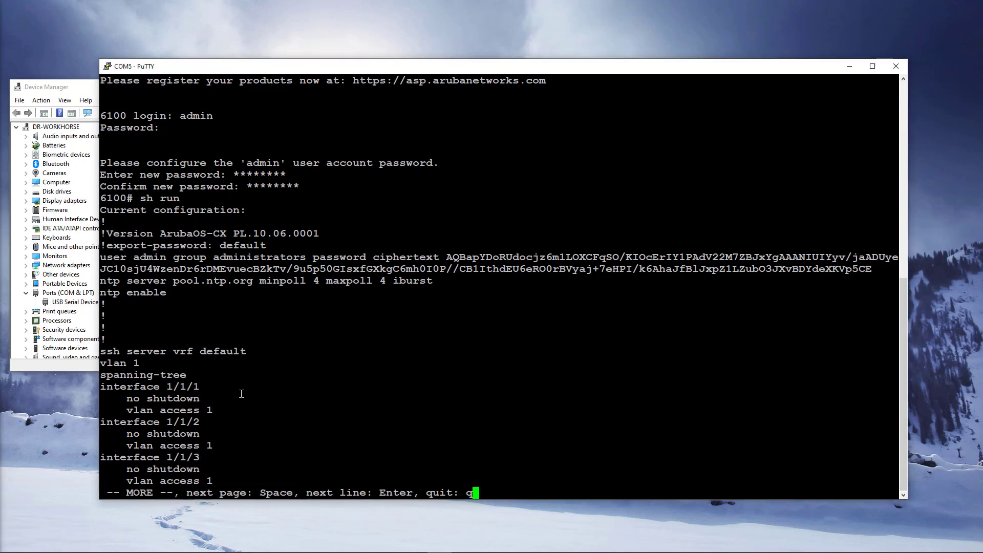
In config mode give VLAN 1 a static address 10.1.1.2/24 with DHCP off and no shutdown
{"action": "key", "text": "space"}
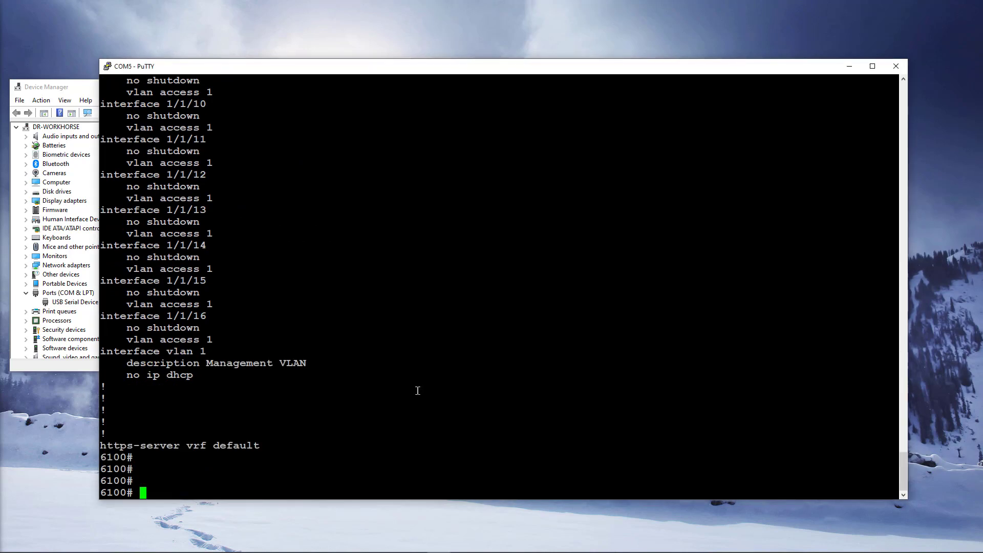
{"action": "type", "text": "config"}
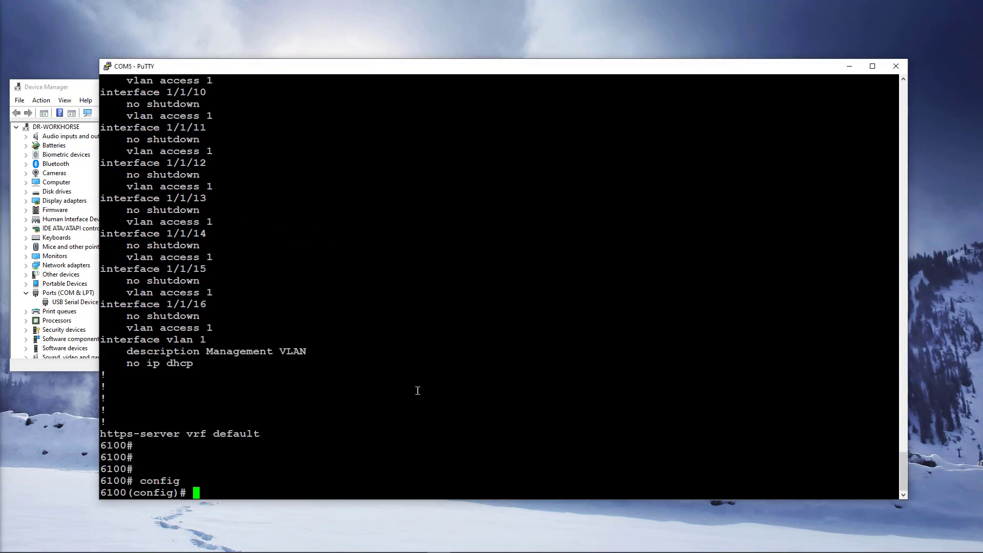
{"action": "type", "text": "int vlan 1"}
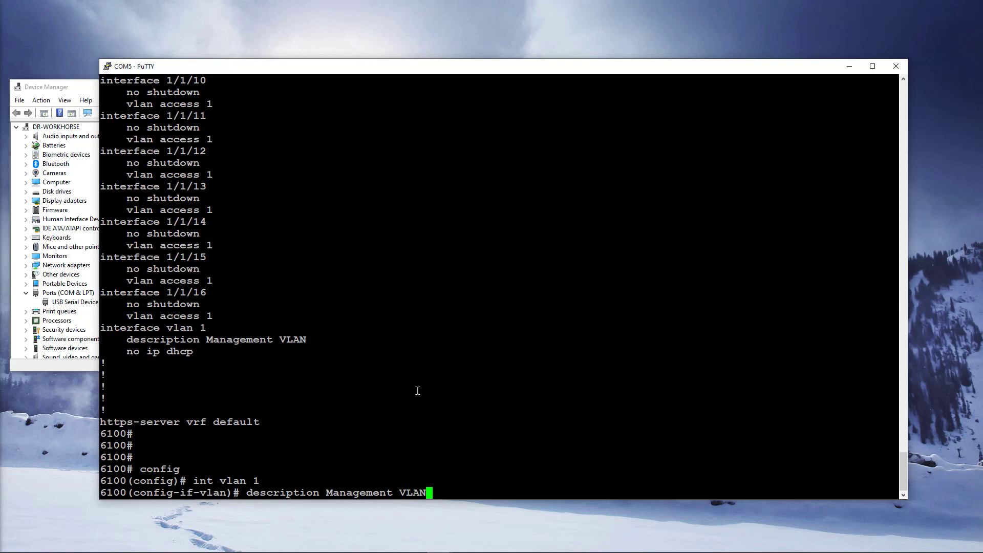
{"action": "type", "text": "no ip dhcp"}
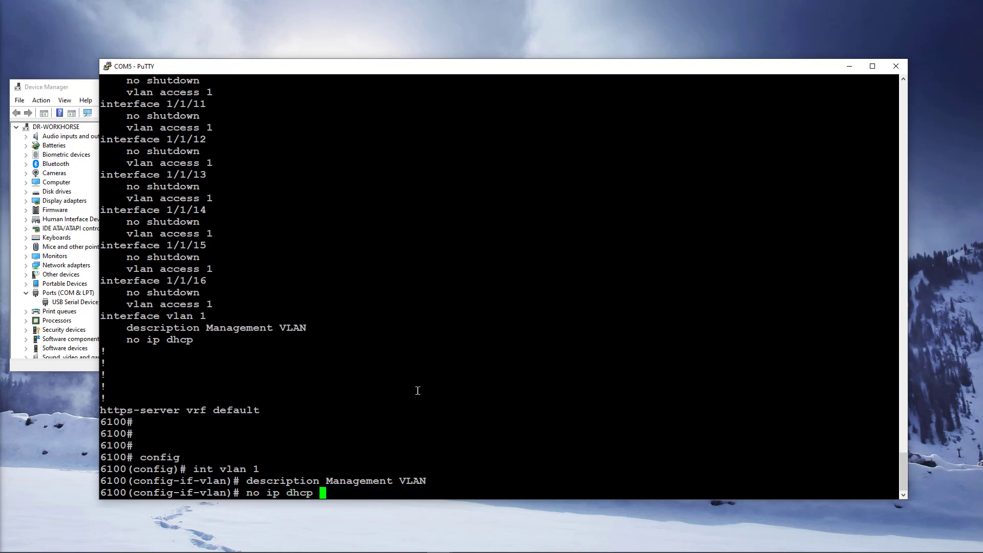
{"action": "type", "text": "ip address 10.1.1.2/24"}
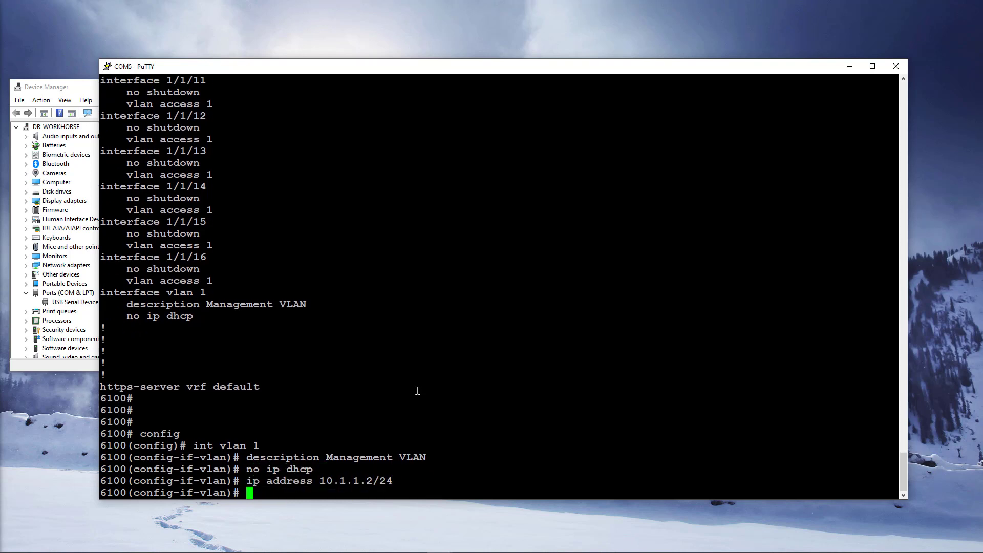
{"action": "type", "text": "no shut"}
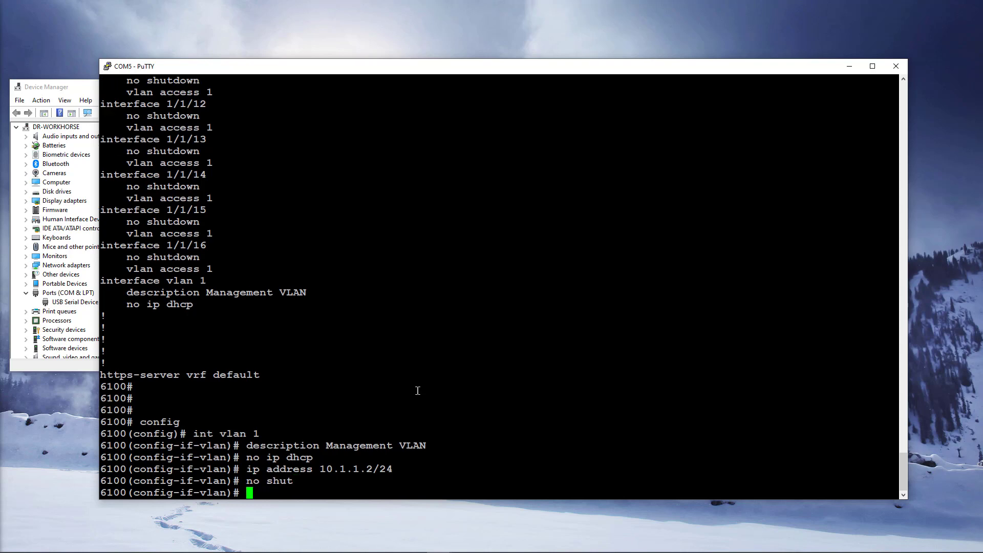
{"action": "type", "text": "exit"}
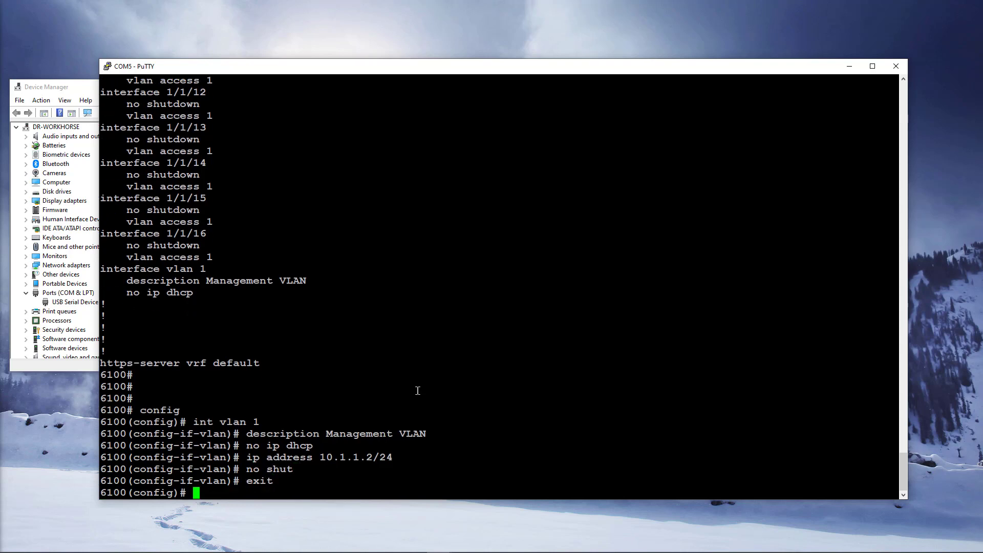
Describe interface 1/1/1 as 'IN-BAND Management Port', end config and save with wr mem
{"action": "type", "text": "int"}
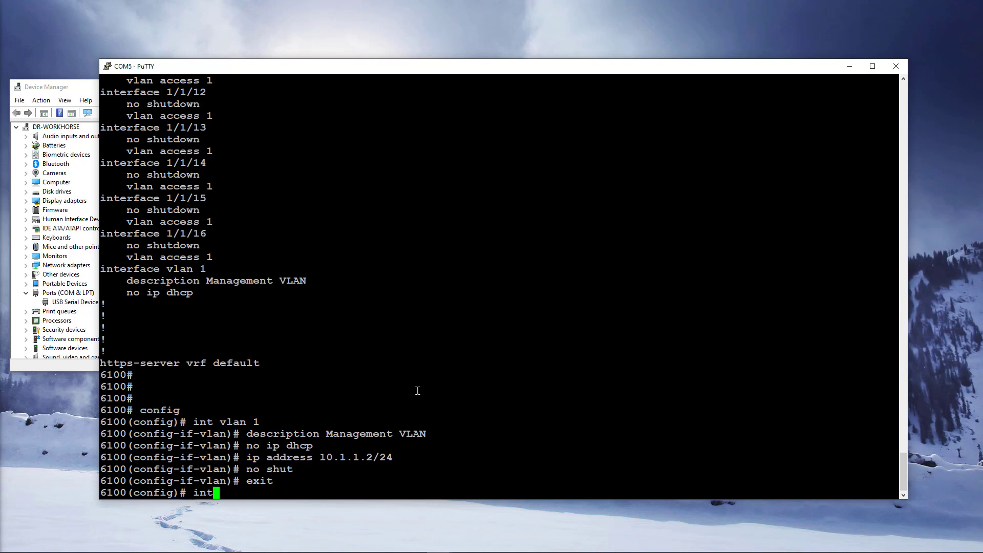
{"action": "type", "text": "1/1"}
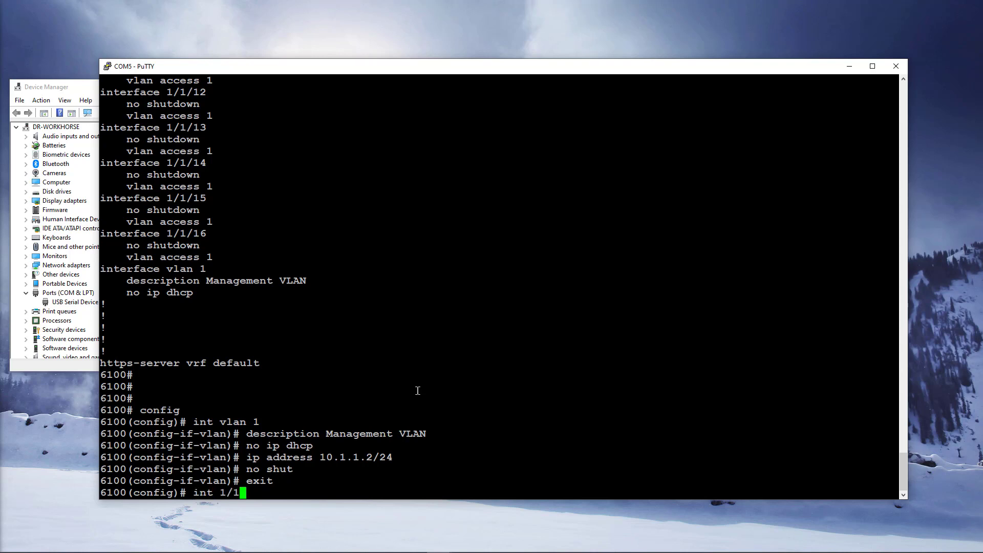
{"action": "type", "text": "description IN"}
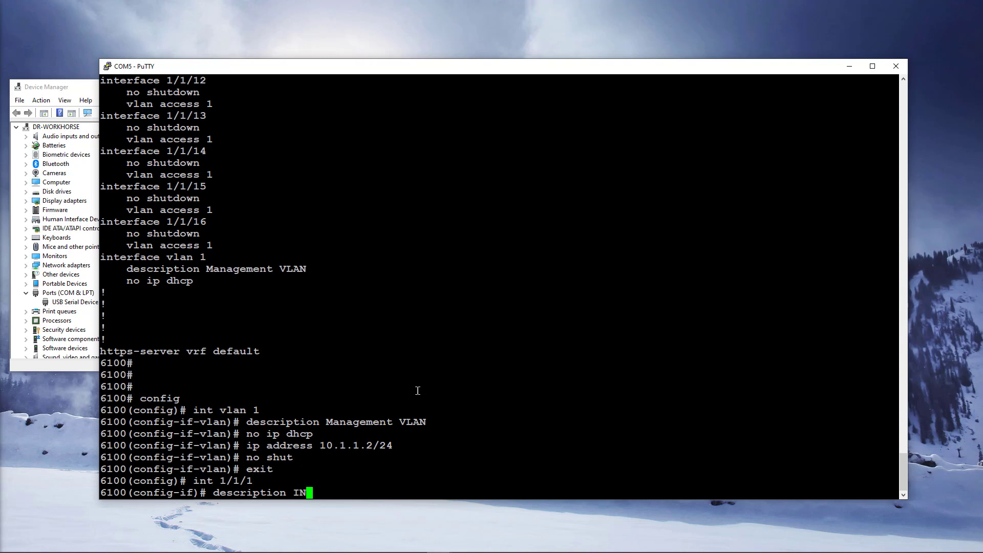
{"action": "type", "text": "-BAND Management Port"}
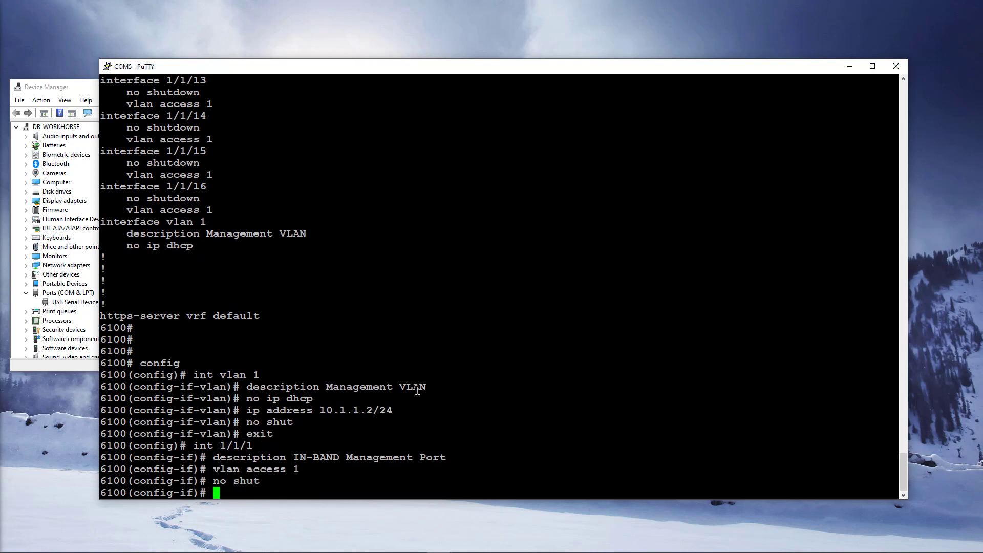
{"action": "type", "text": "end"}
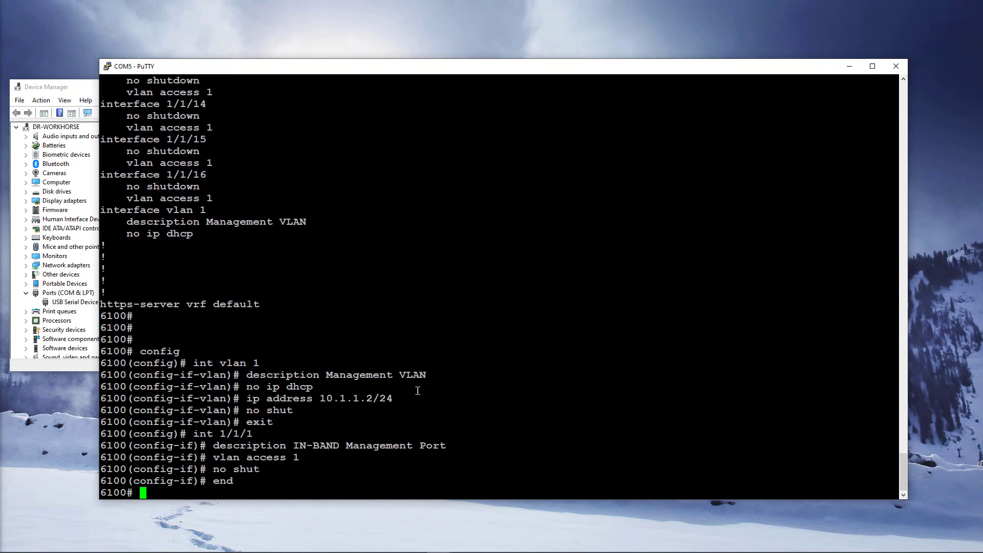
{"action": "type", "text": "wr mem"}
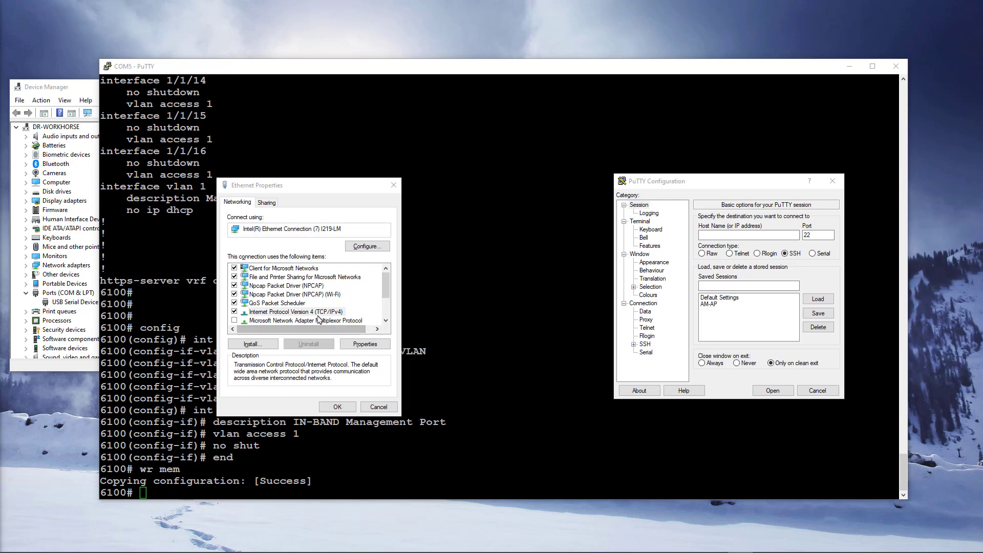
Give the Ethernet adapter the static IPv4 address 10.1.1.1 with its subnet mask
{"action": "double_click", "coordinate": [295, 311]}
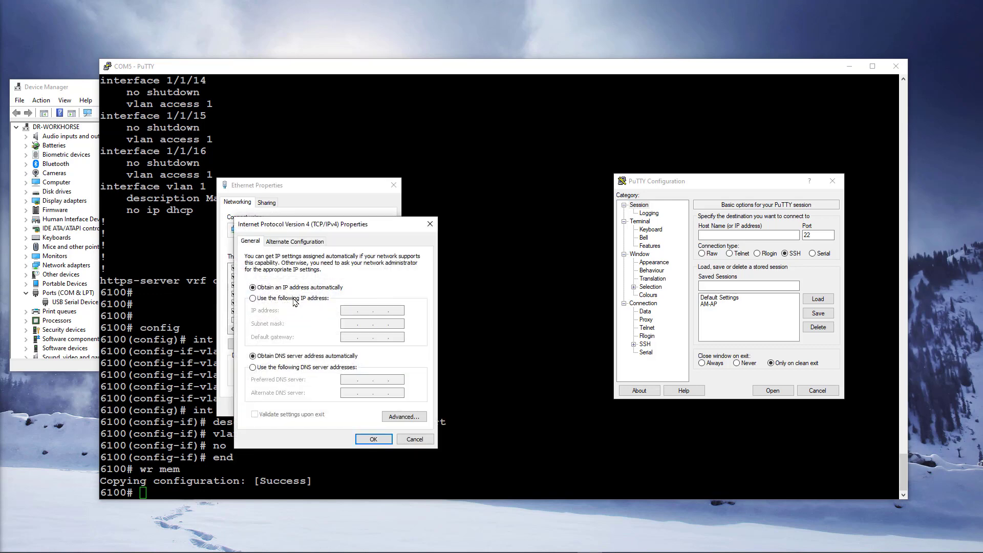
{"action": "left_click", "coordinate": [253, 298]}
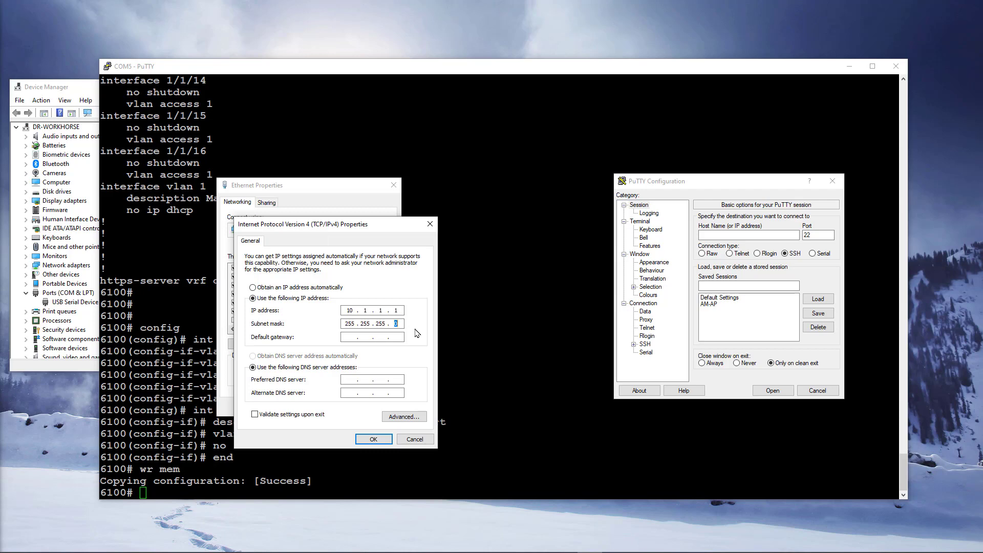
{"action": "left_click", "coordinate": [374, 439]}
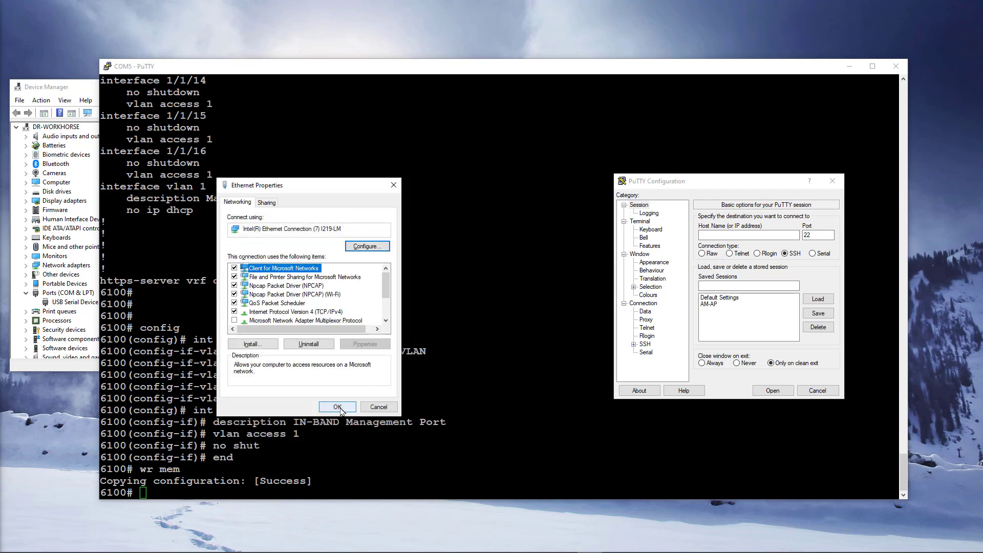
Connect over SSH to 10.1.1.2 on port 22, accepting the switch's new host key
{"action": "left_click", "coordinate": [337, 406]}
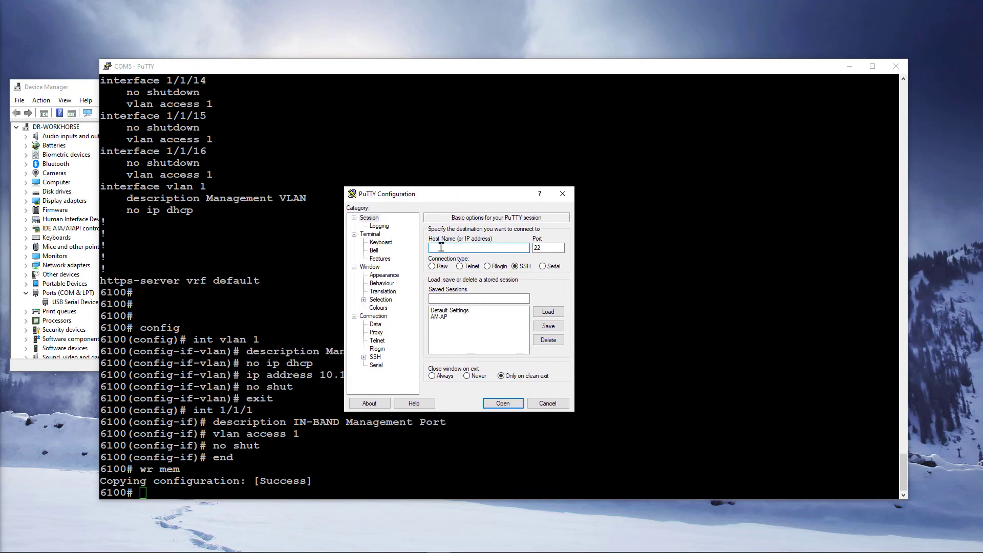
{"action": "type", "text": "10.1.1."}
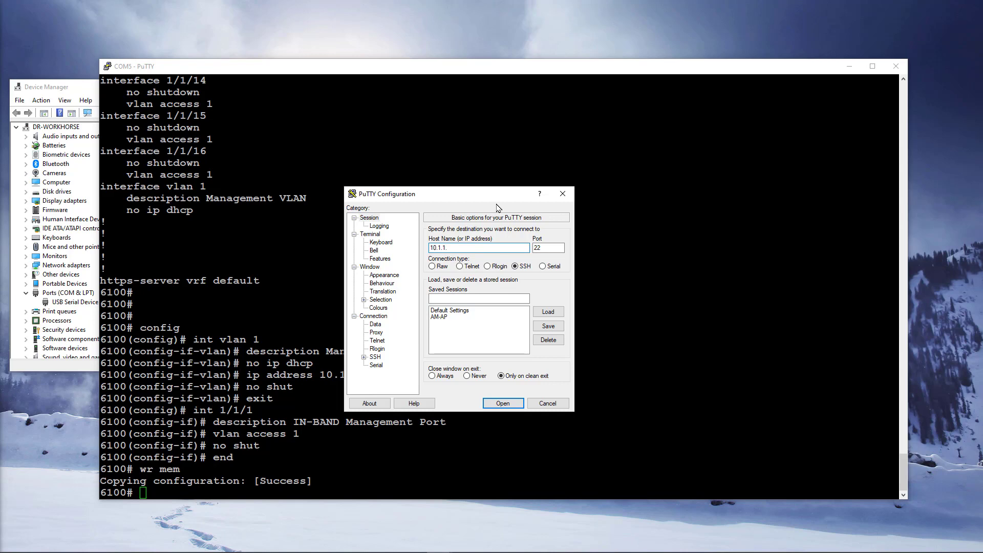
{"action": "type", "text": "2"}
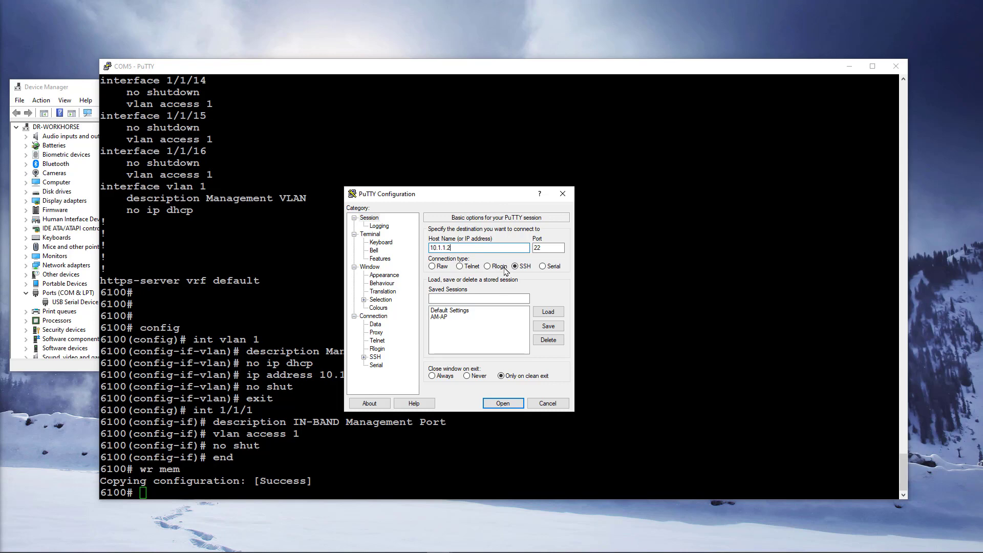
{"action": "left_click", "coordinate": [502, 404]}
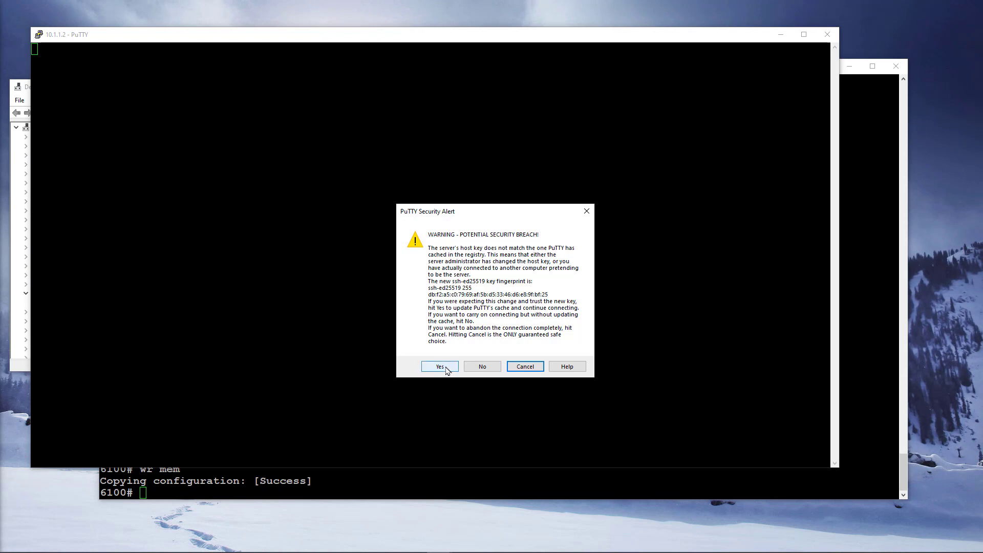
{"action": "left_click", "coordinate": [440, 367]}
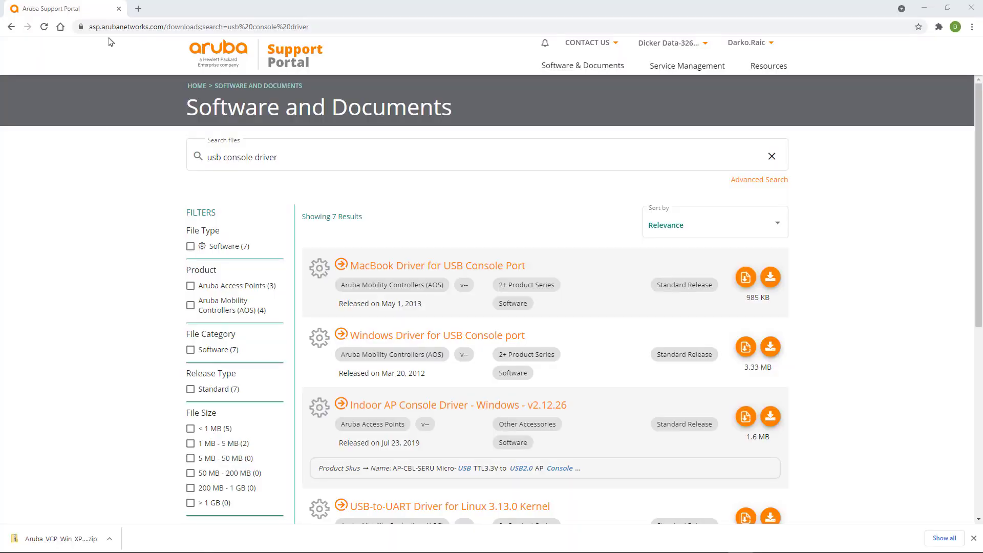
{"action": "mouse_move", "coordinate": [581, 66]}
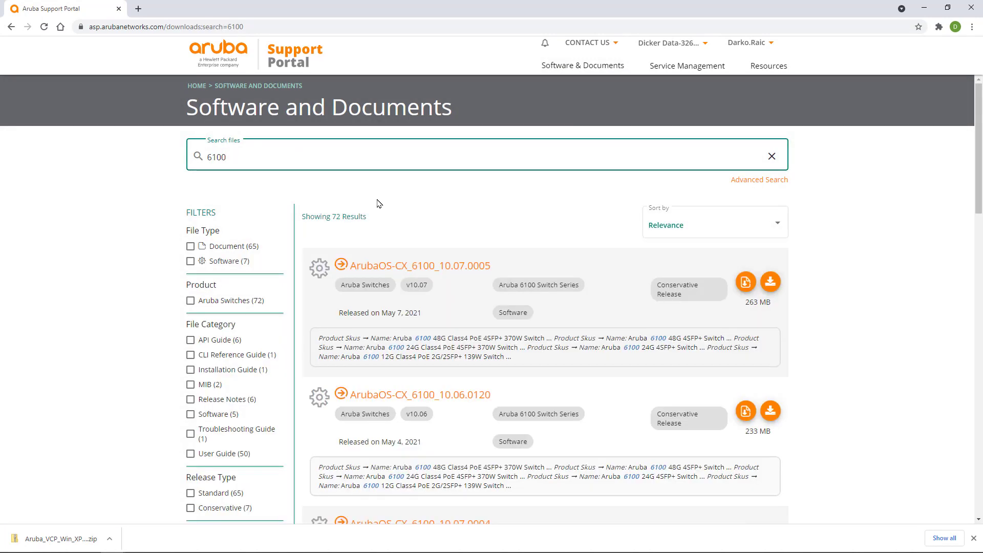
Download the ArubaOS-CX_6100_10.07.0005 firmware from the search results
{"action": "left_click", "coordinate": [770, 282]}
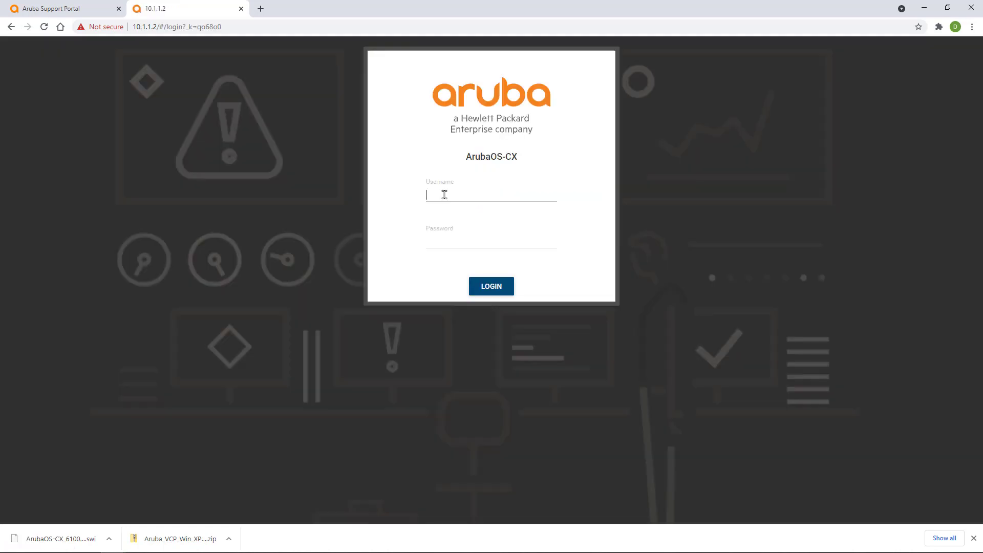
Sign in to the switch web UI at 10.1.1.2 as admin
{"action": "type", "text": "admin"}
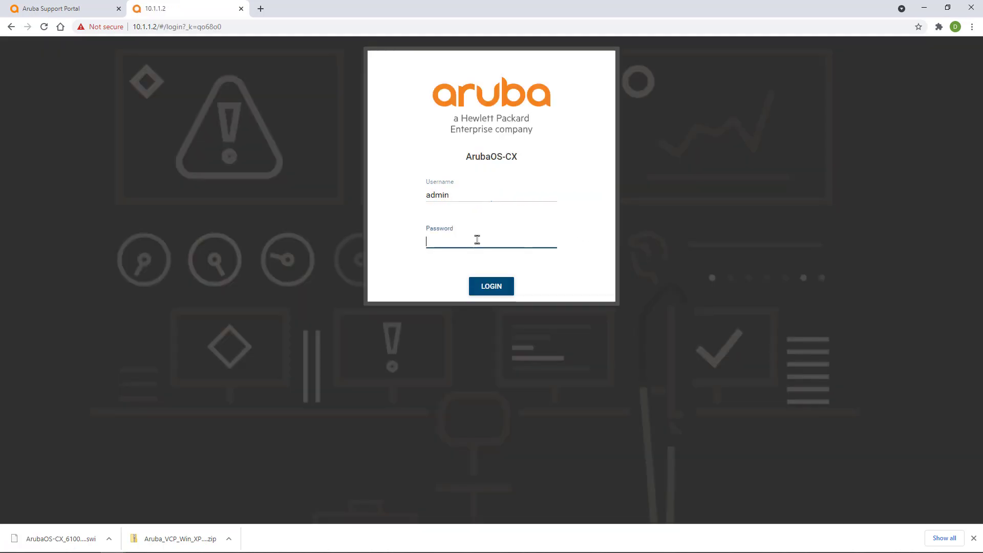
{"action": "type", "text": "password"}
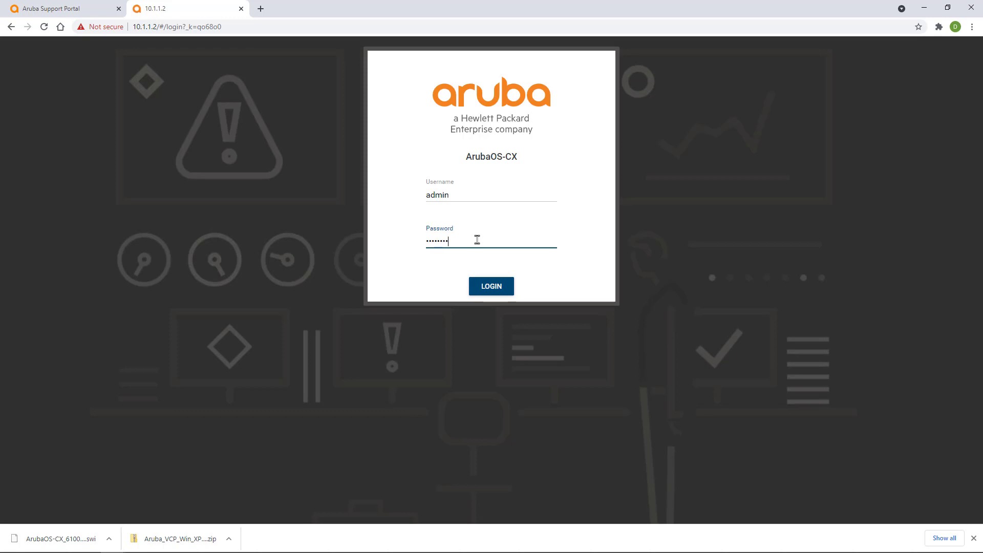
{"action": "left_click", "coordinate": [492, 286]}
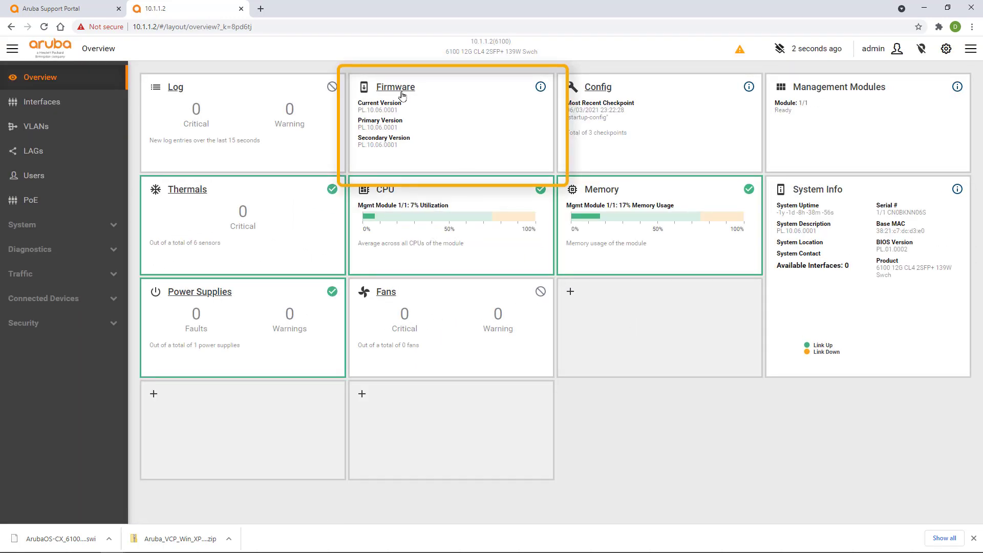
Upload the 10.07.0005 .swi file as the Primary Image and confirm the update
{"action": "left_click", "coordinate": [396, 86]}
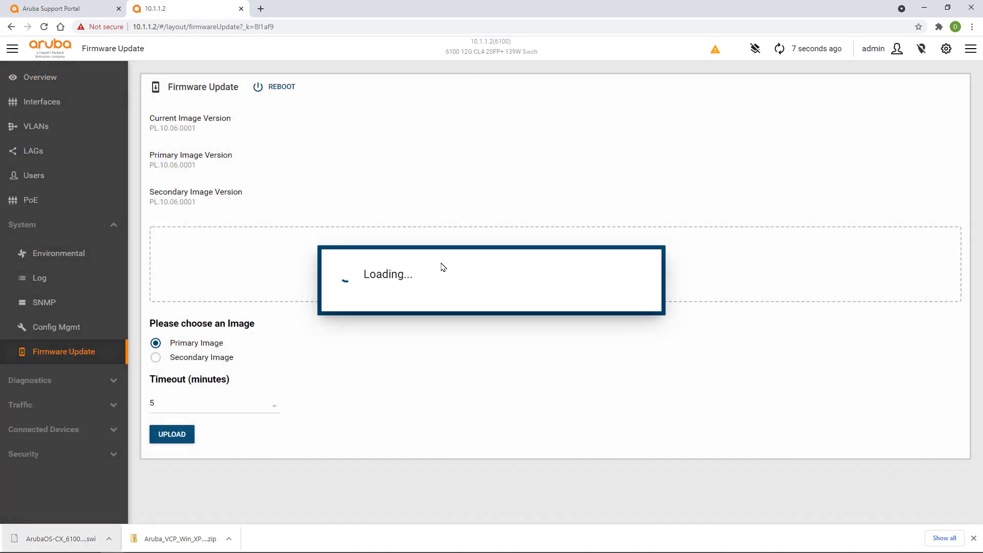
{"action": "left_click", "coordinate": [172, 434]}
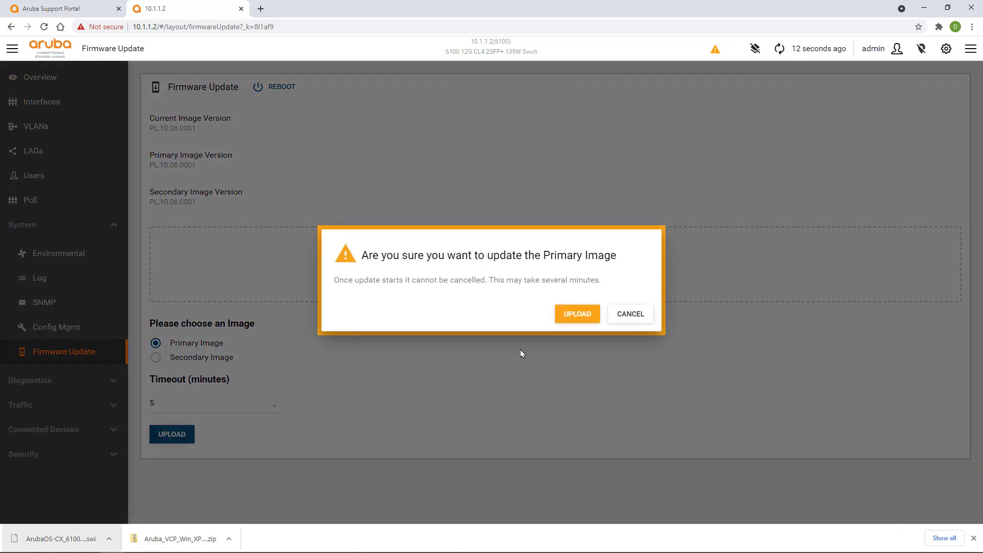
{"action": "left_click", "coordinate": [576, 314]}
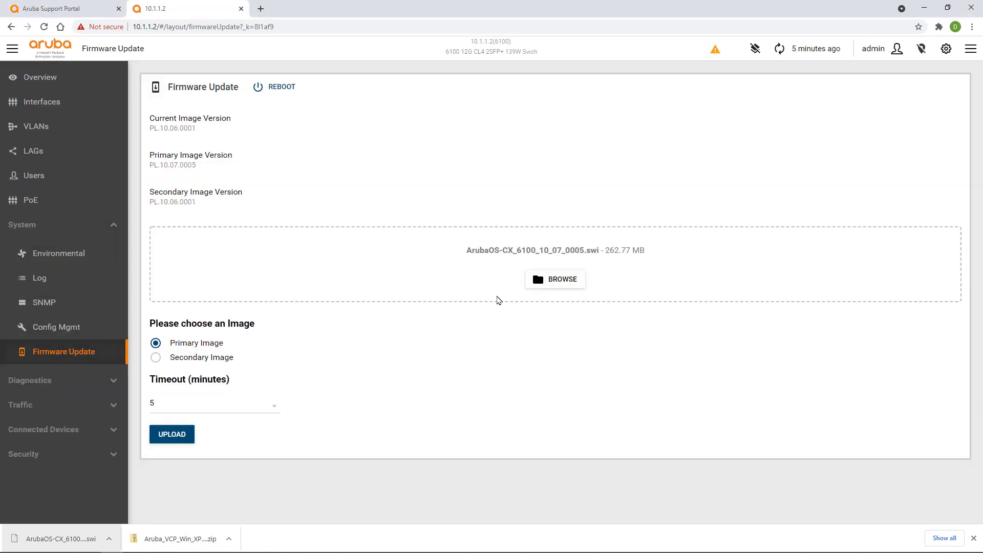
{"action": "mouse_move", "coordinate": [159, 177]}
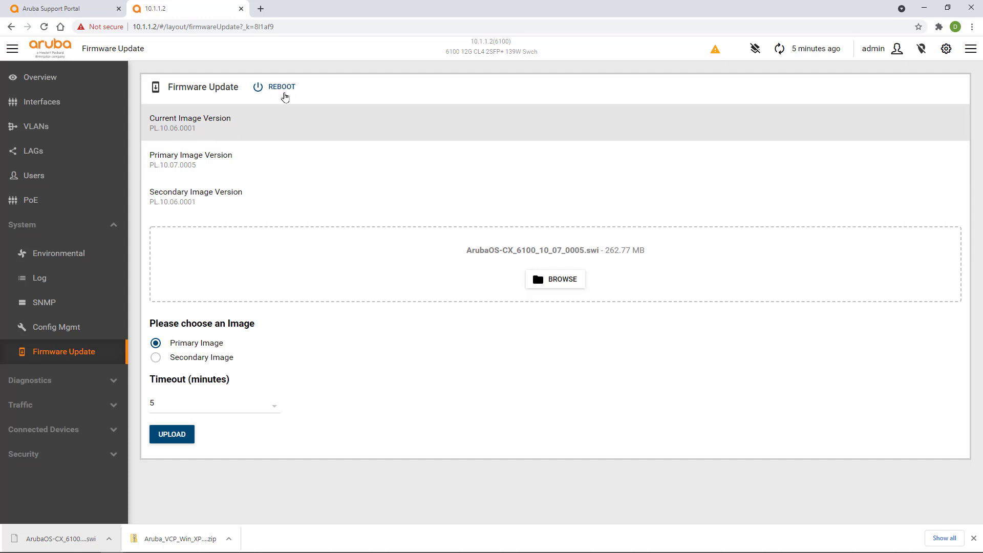
Reboot the switch onto Primary Image PL.10.07.0005
{"action": "left_click", "coordinate": [281, 86]}
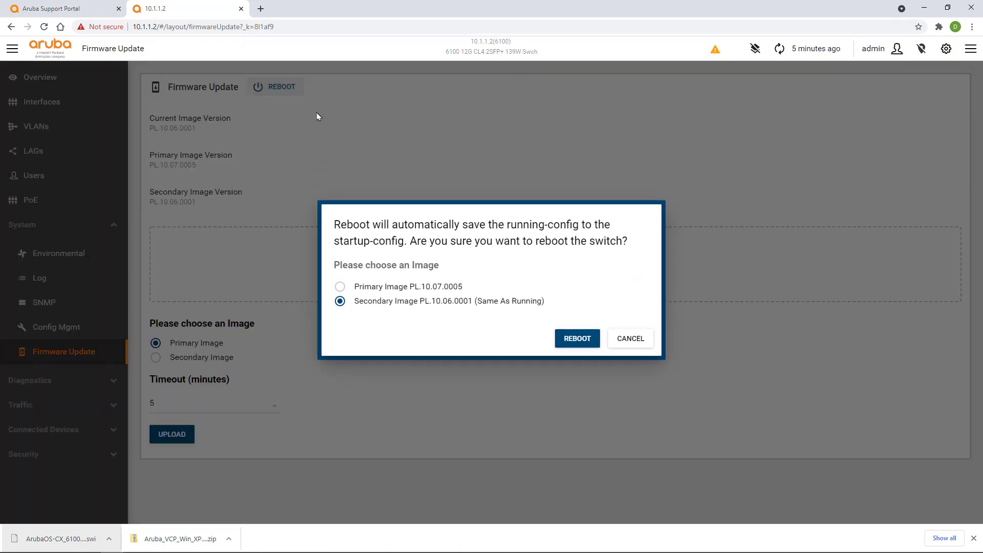
{"action": "left_click", "coordinate": [340, 286]}
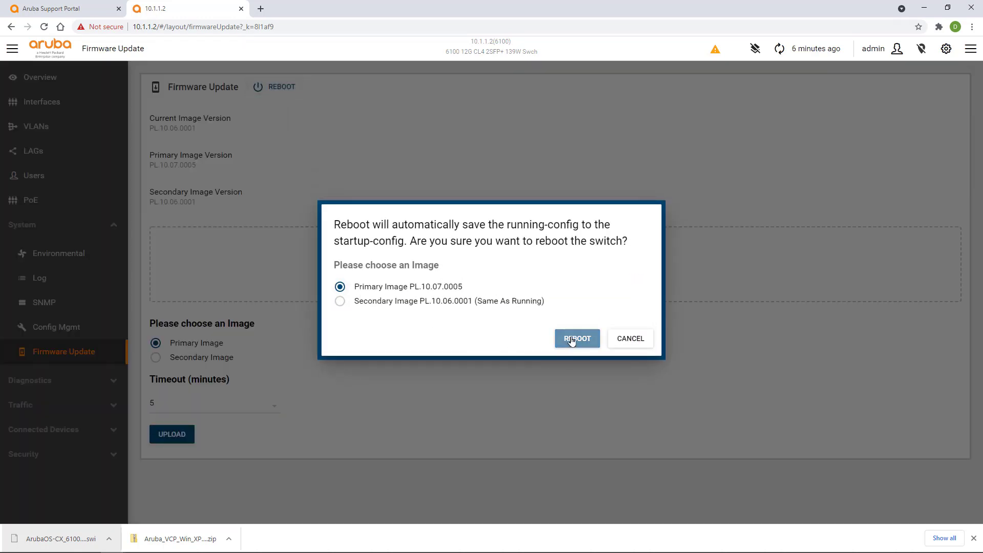
{"action": "left_click", "coordinate": [576, 338]}
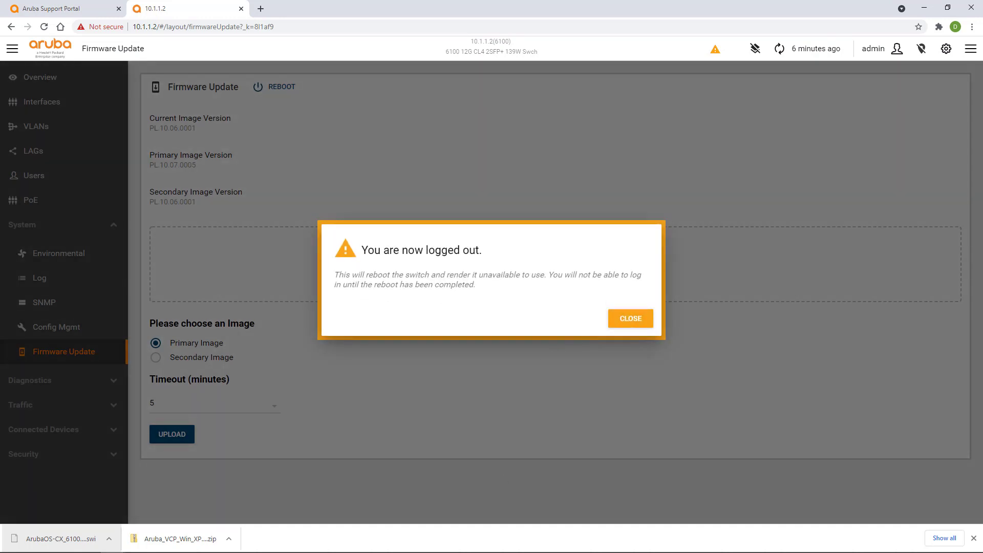
Dismiss the logged-out notice and sign back in with the admin password
{"action": "left_click", "coordinate": [630, 318]}
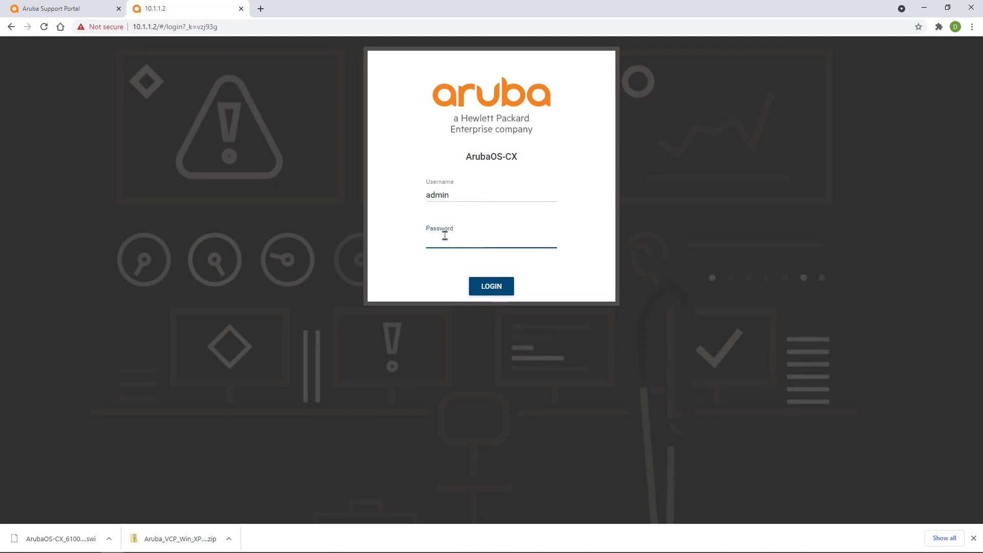
{"action": "left_click", "coordinate": [491, 286]}
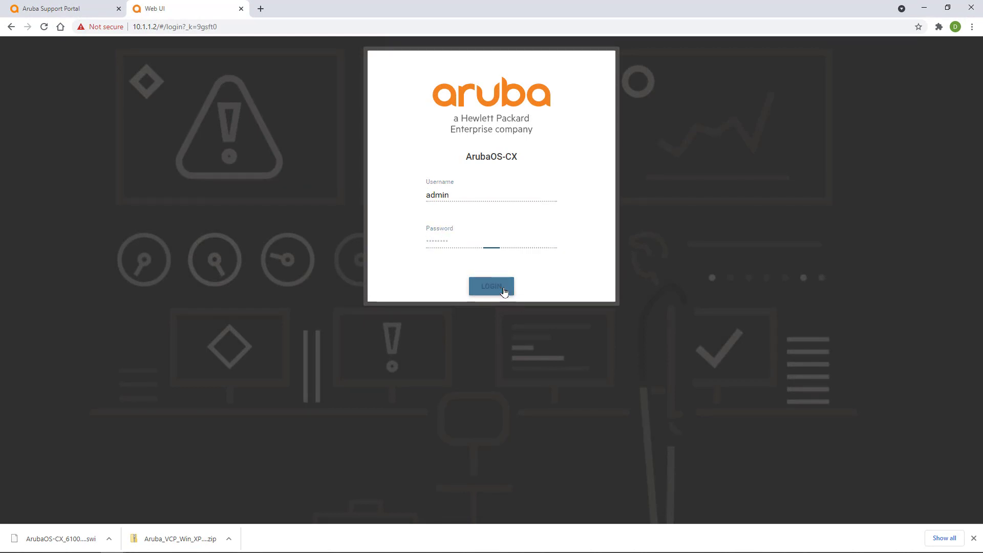
{"action": "left_click", "coordinate": [491, 287]}
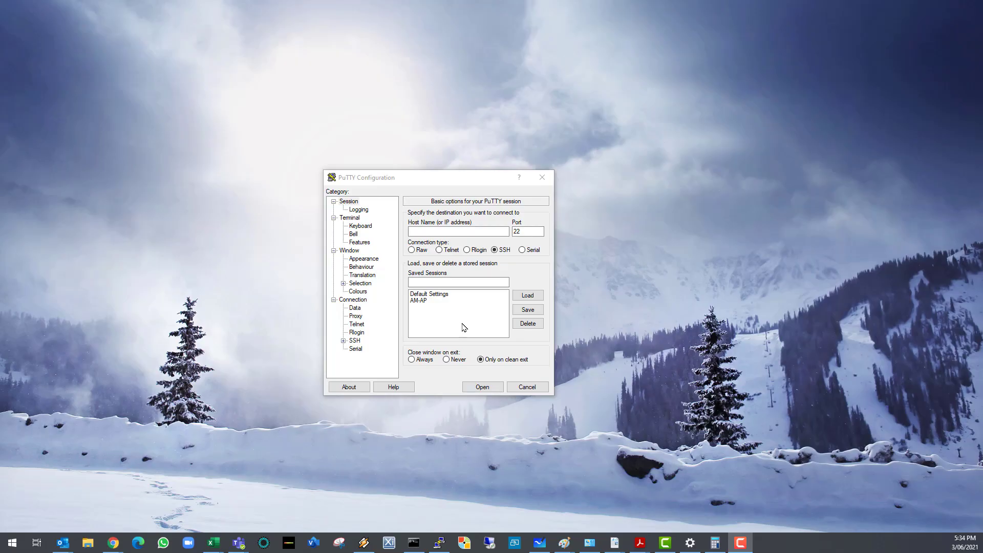
Reconnect over SSH to 10.1.1.2 and log in as admin
{"action": "type", "text": "10.1.1.2"}
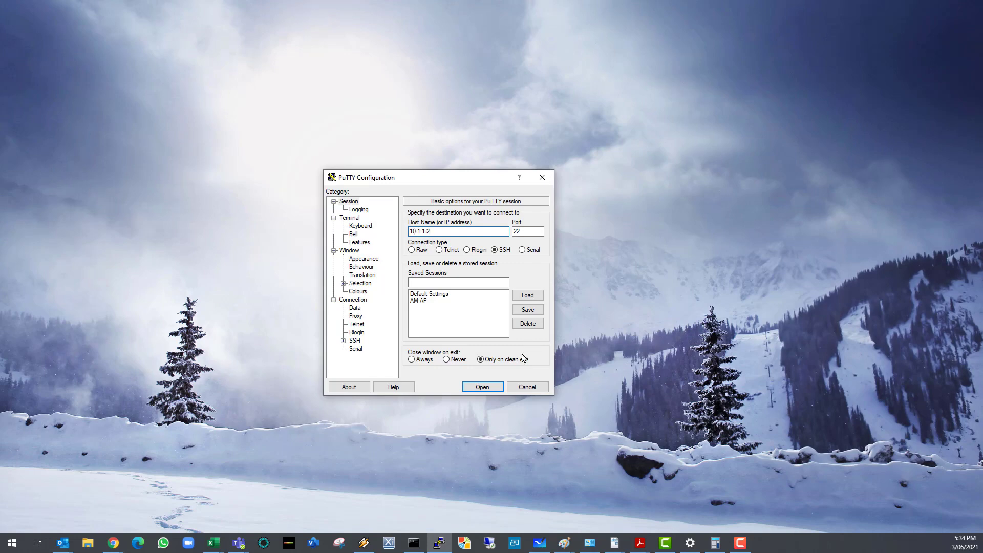
{"action": "left_click", "coordinate": [482, 387]}
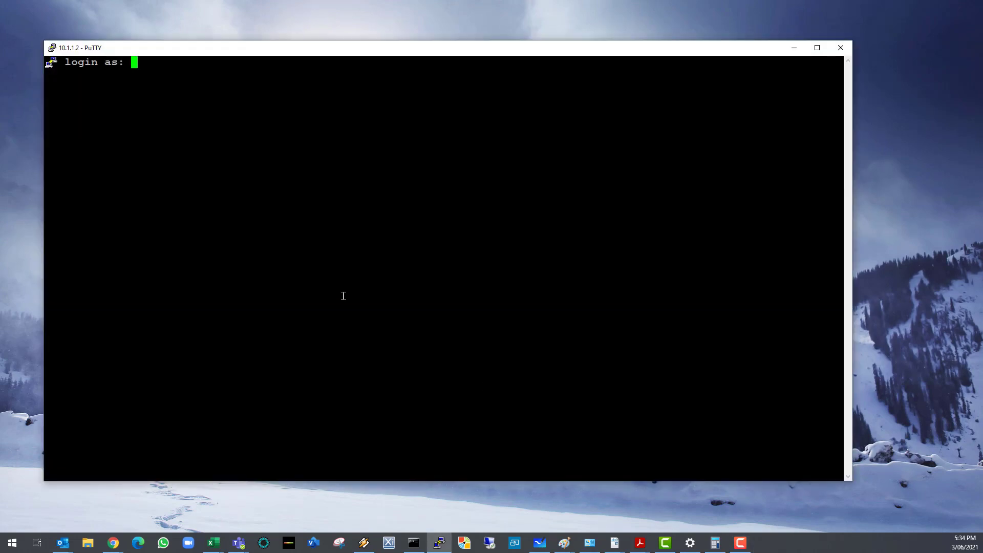
{"action": "type", "text": "admin"}
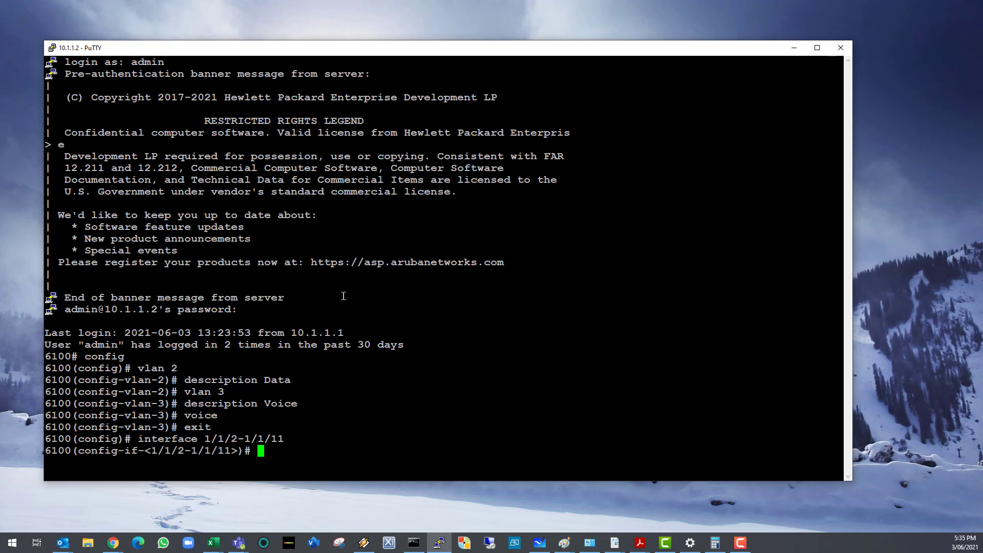
Trunk ports 1/1/2–1/1/11 native VLAN 2 allowing 2,3, and 1/1/12 native VLAN 1
{"action": "type", "text": "vlan trunk native 2"}
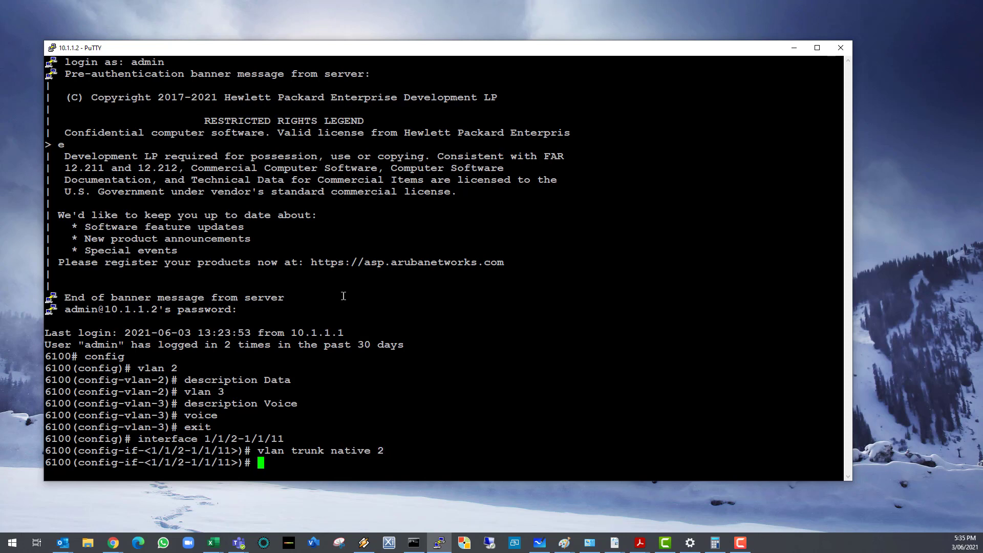
{"action": "type", "text": "vlan trunk allowed 2,3"}
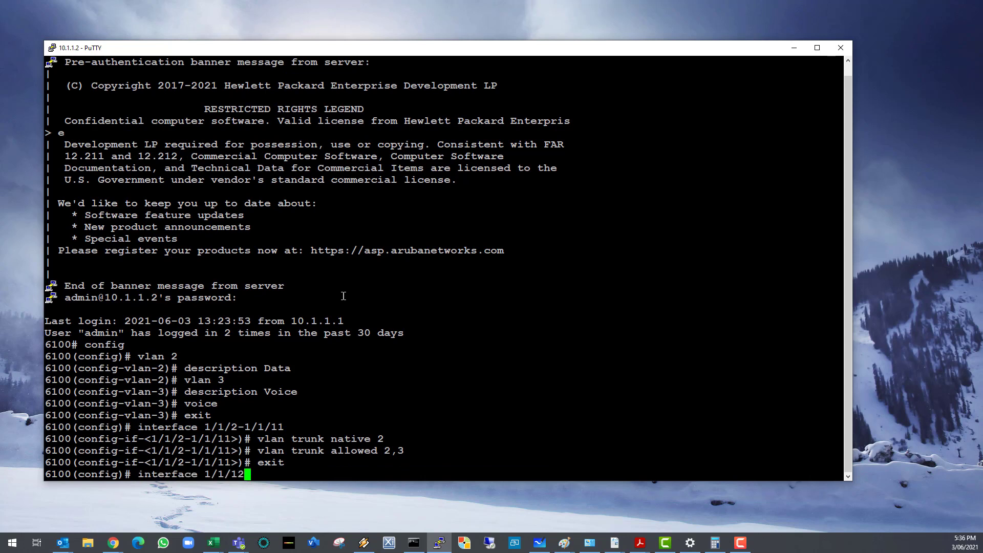
{"action": "type", "text": "vlan"}
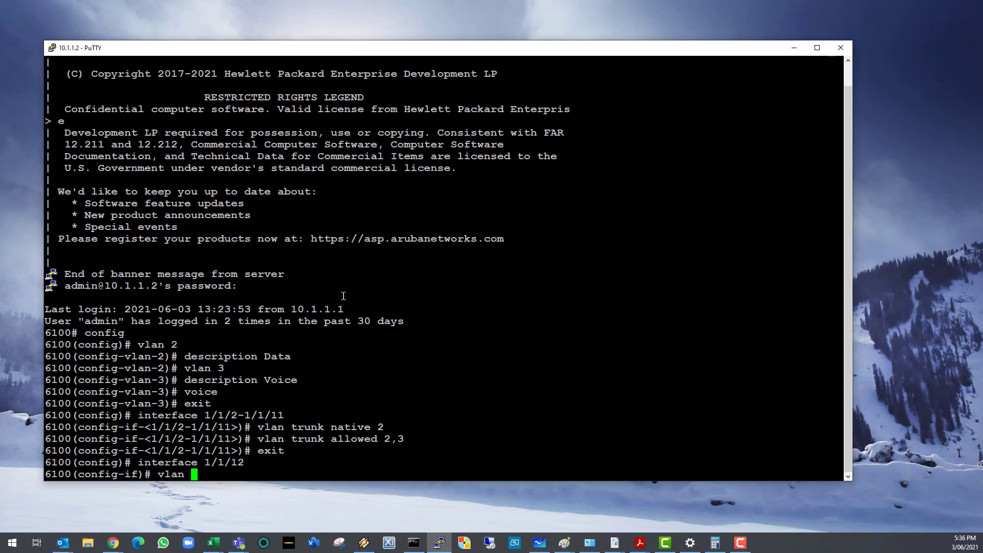
{"action": "type", "text": "trunk native 1"}
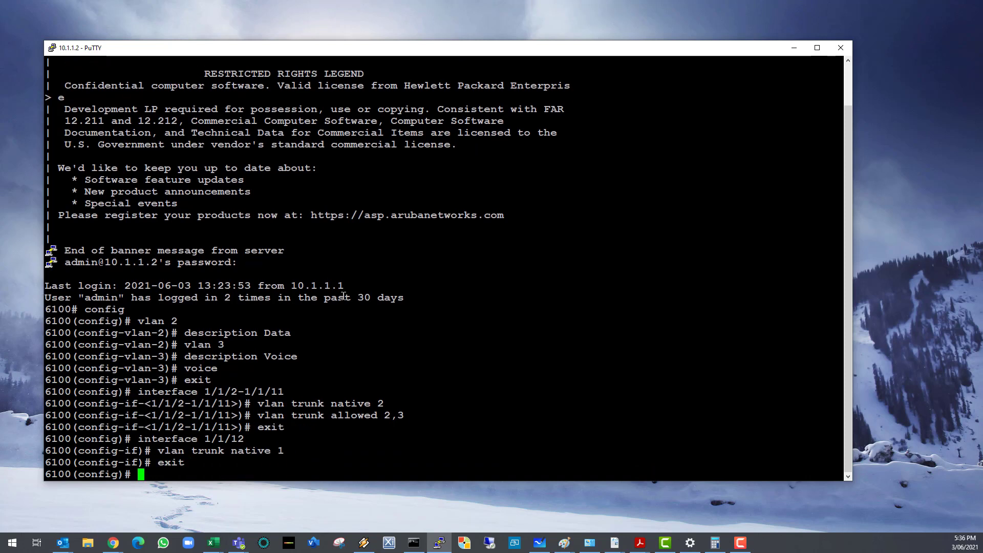
Verify VLAN membership with show vlan port 1/1/1, 1/1/2 and 1/1/12
{"action": "type", "text": "show vlan port 1/1/1"}
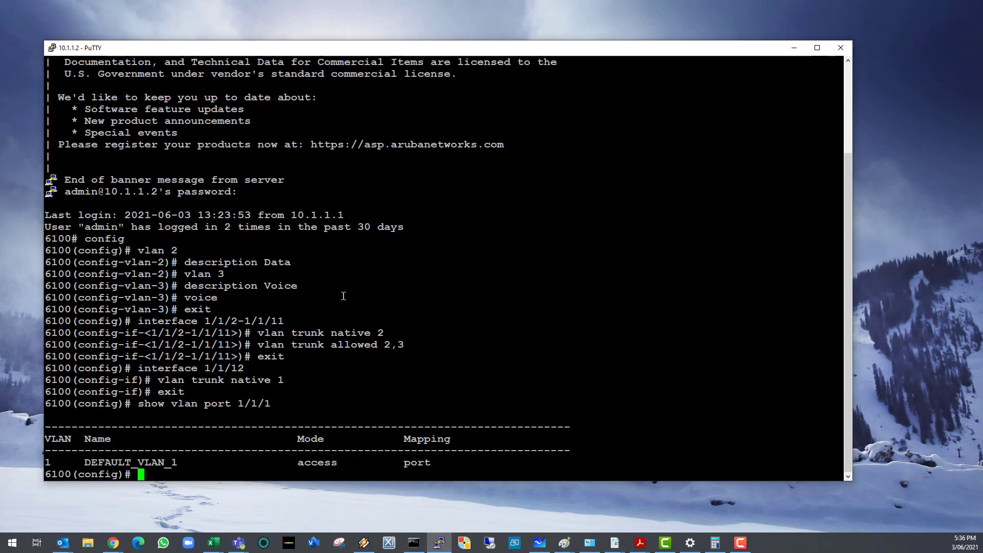
{"action": "type", "text": "show vlan port 1/1/2"}
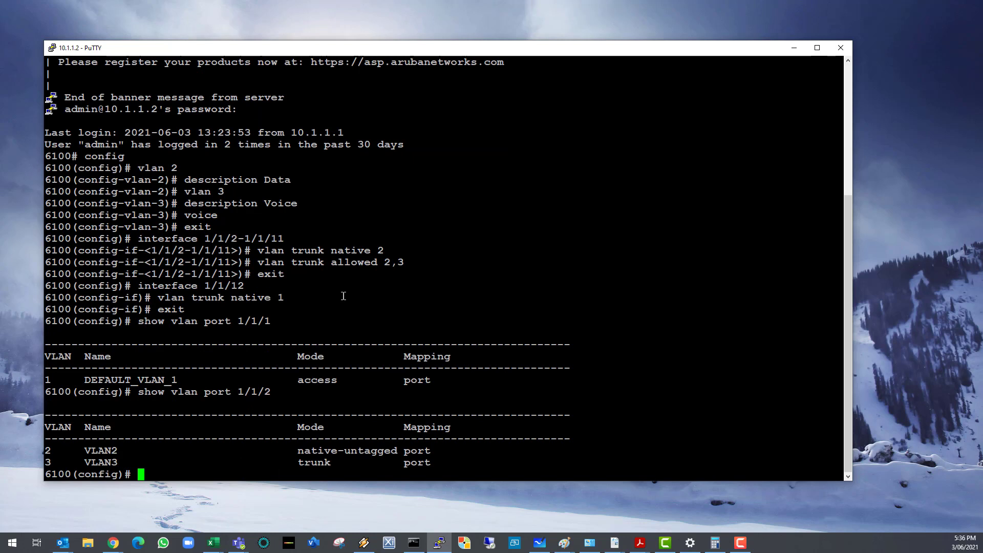
{"action": "type", "text": "show vlan port 1/1/12"}
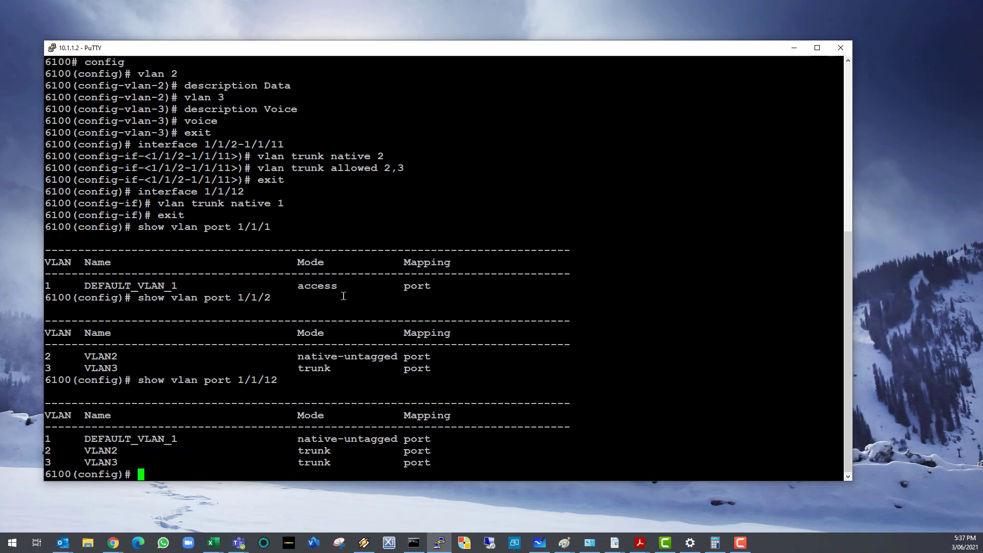
Save the running configuration with wr mem
{"action": "type", "text": "wr meme"}
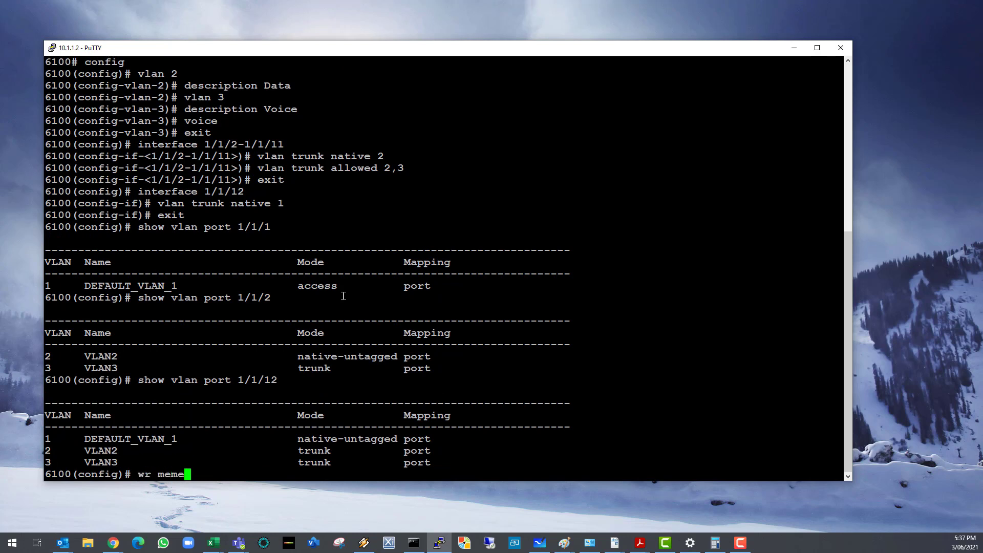
{"action": "key", "text": "BackSpace"}
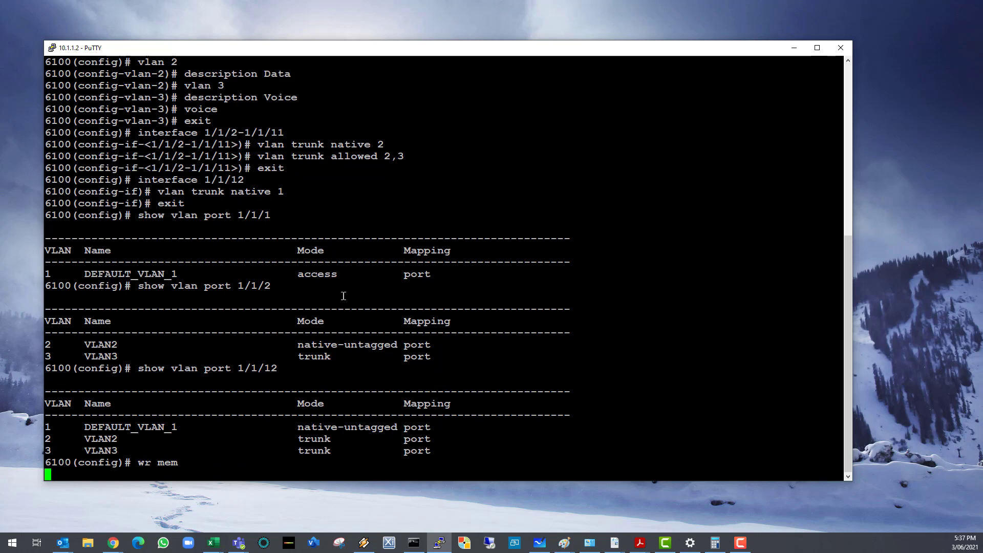